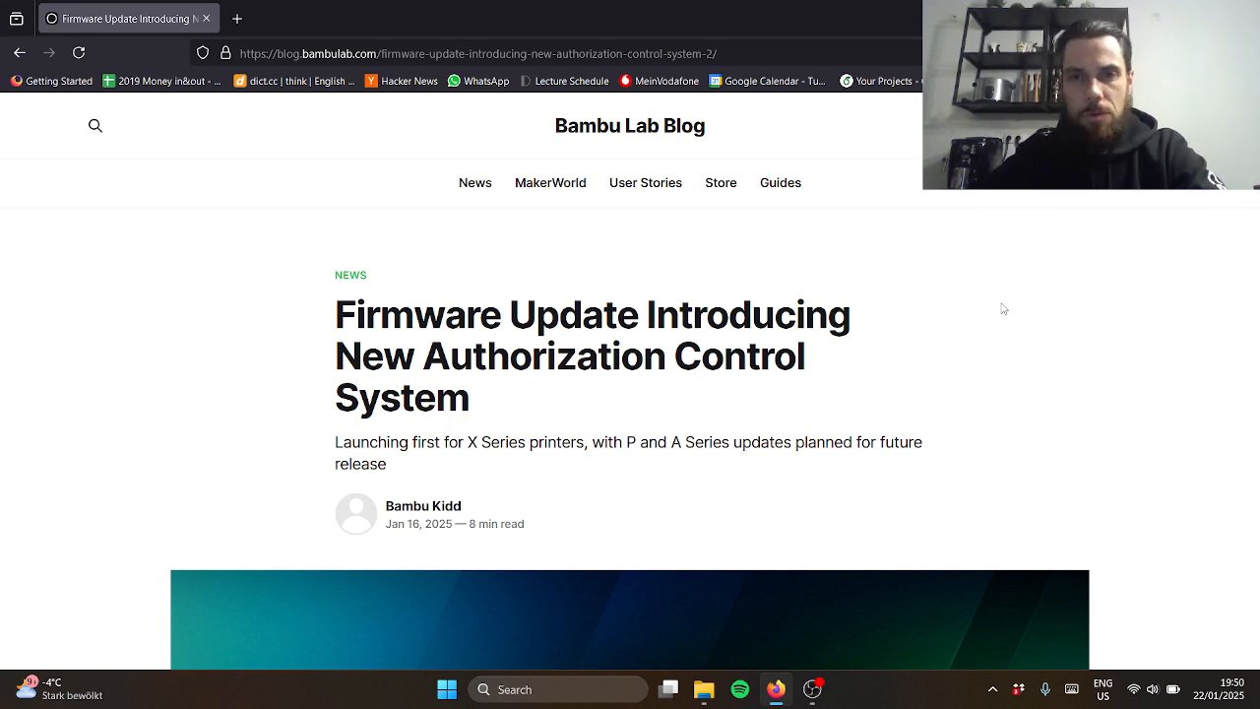
pyautogui.scroll(-3)
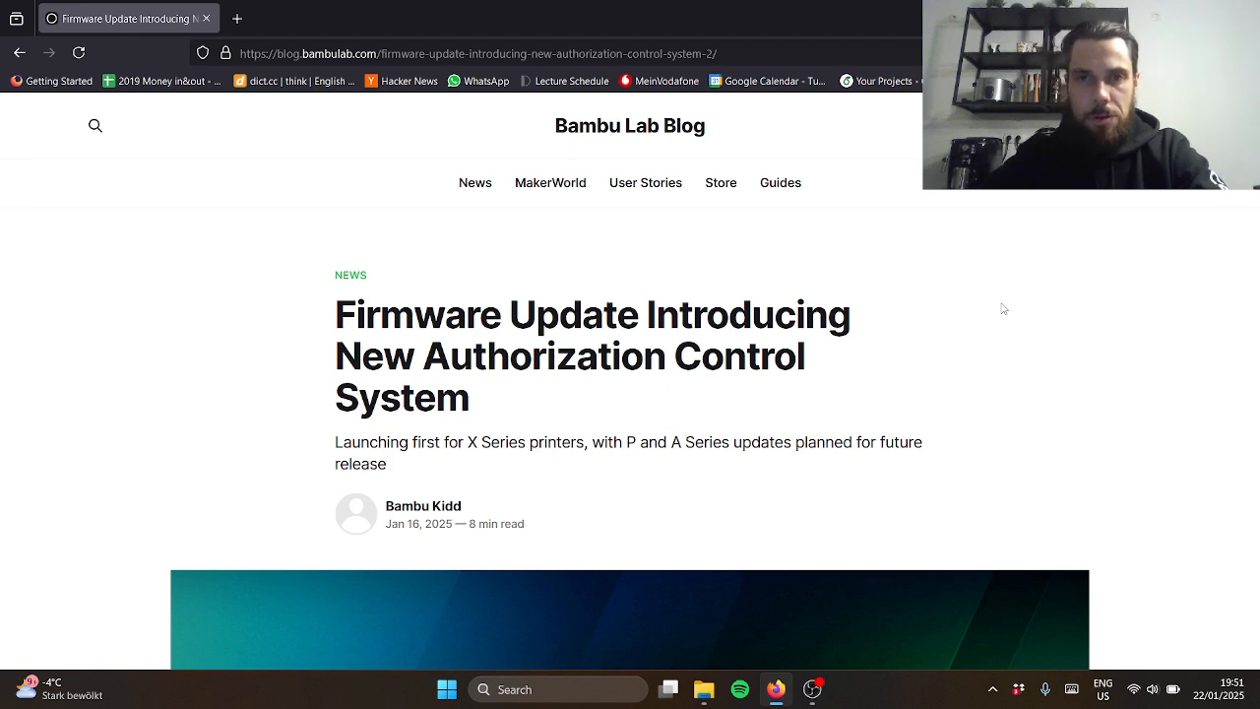
pyautogui.scroll(-3)
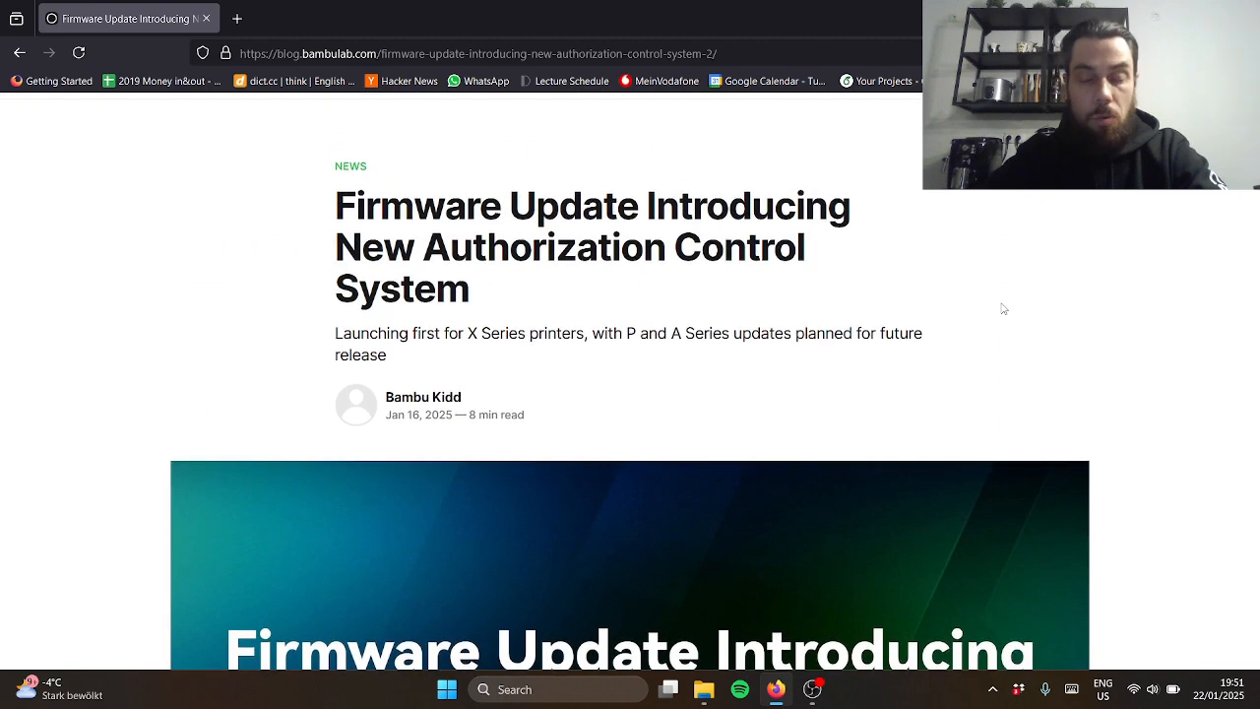
pyautogui.scroll(-3)
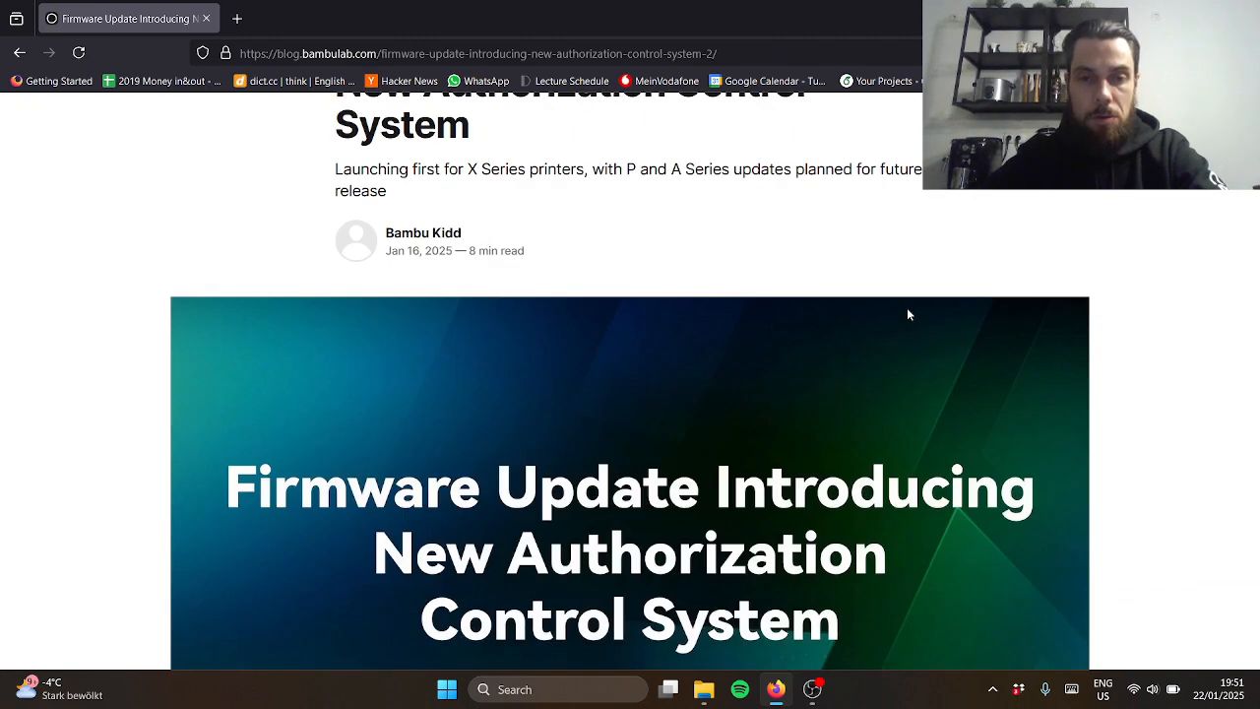
pyautogui.scroll(-3)
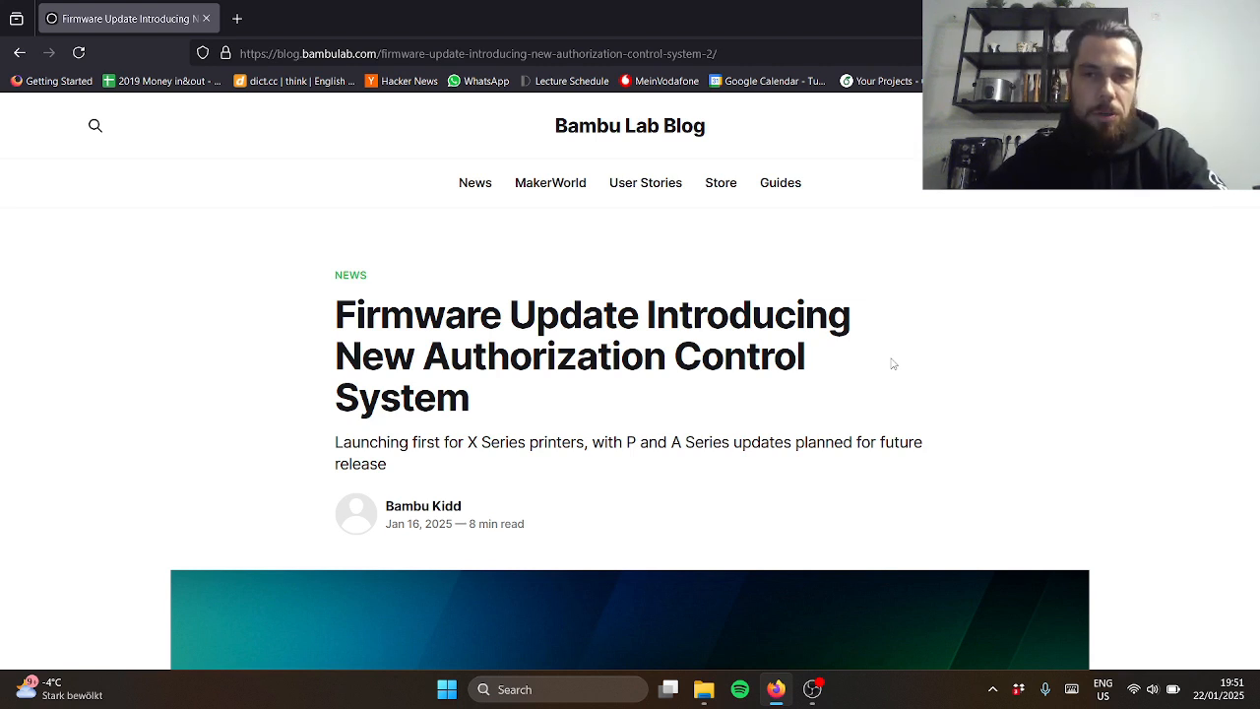
pyautogui.moveTo(1007, 427)
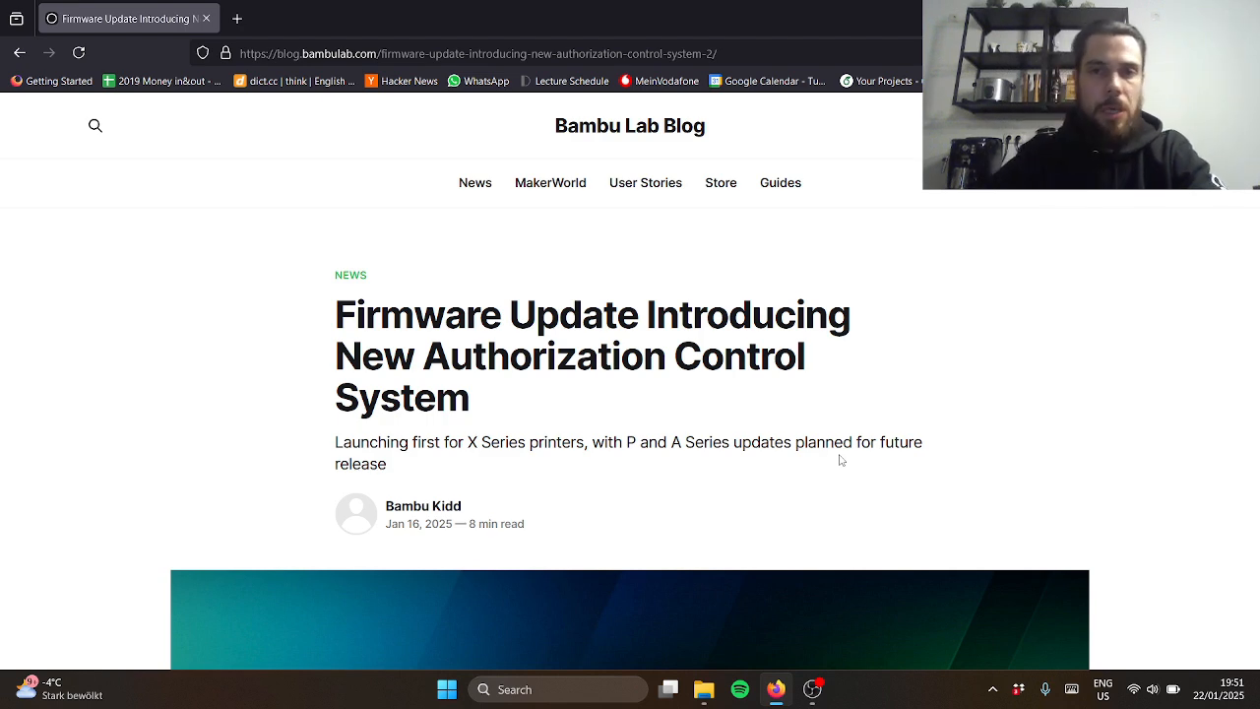
pyautogui.scroll(-3)
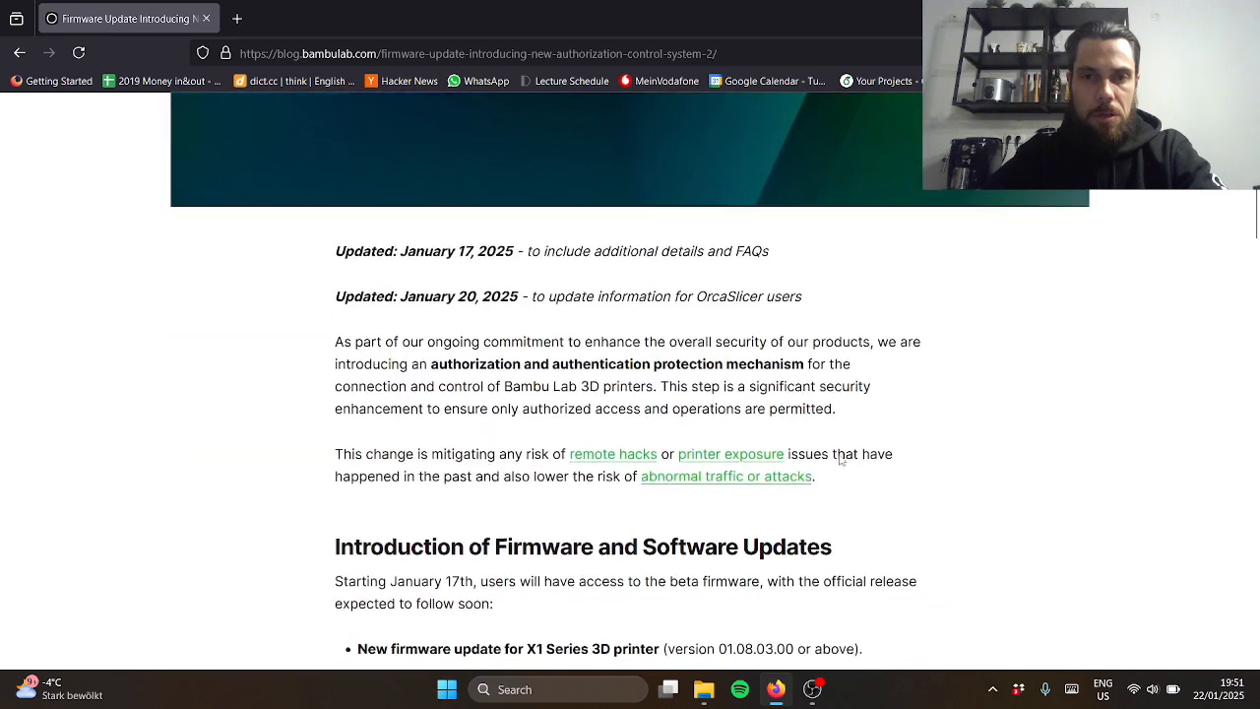
pyautogui.scroll(-3)
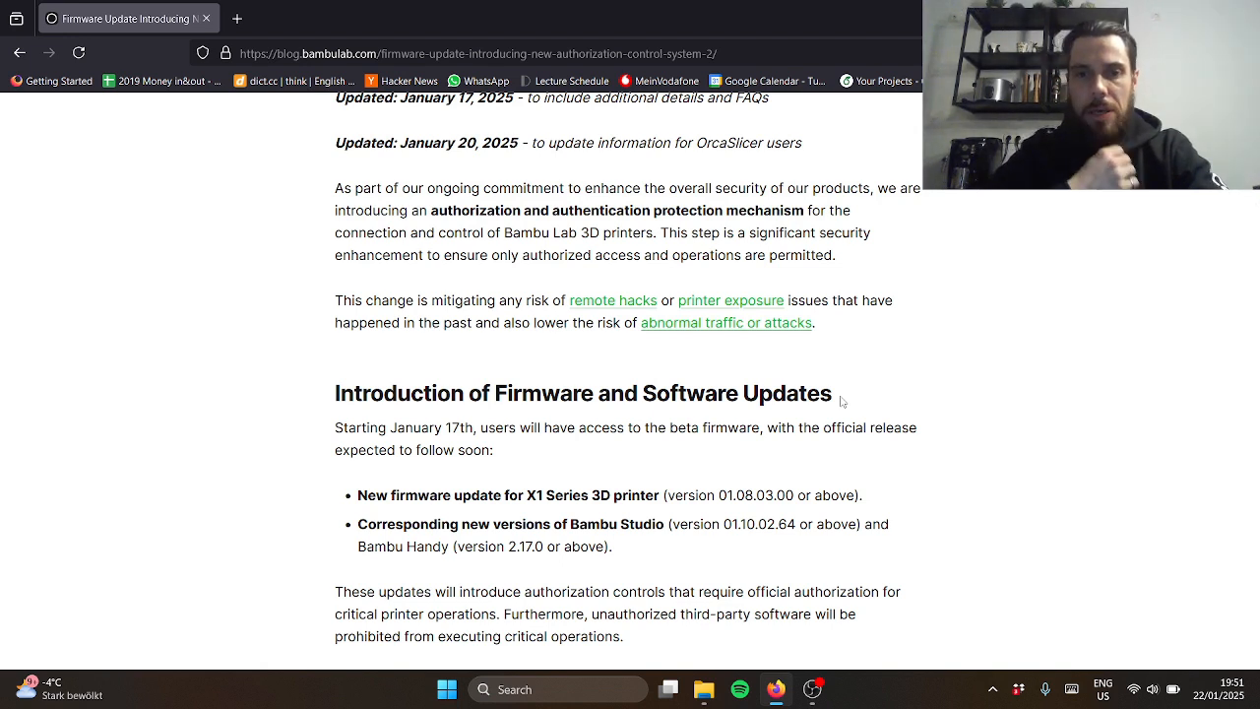
pyautogui.scroll(-3)
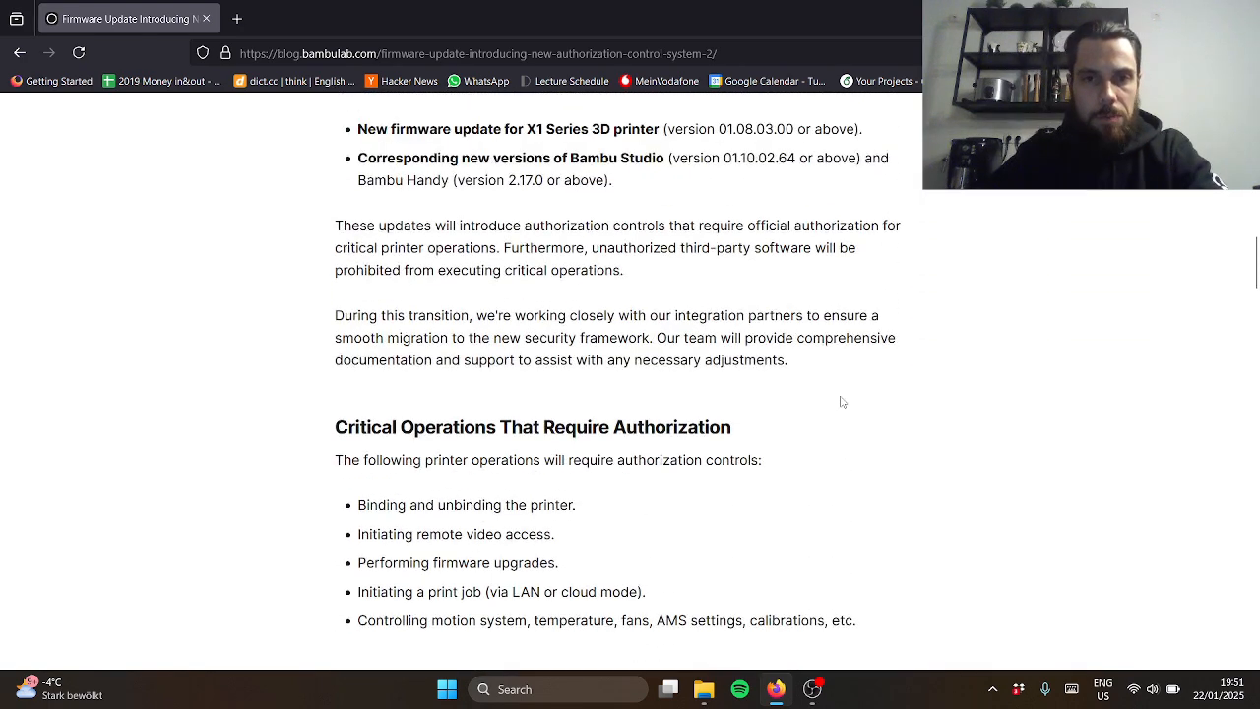
pyautogui.scroll(-3)
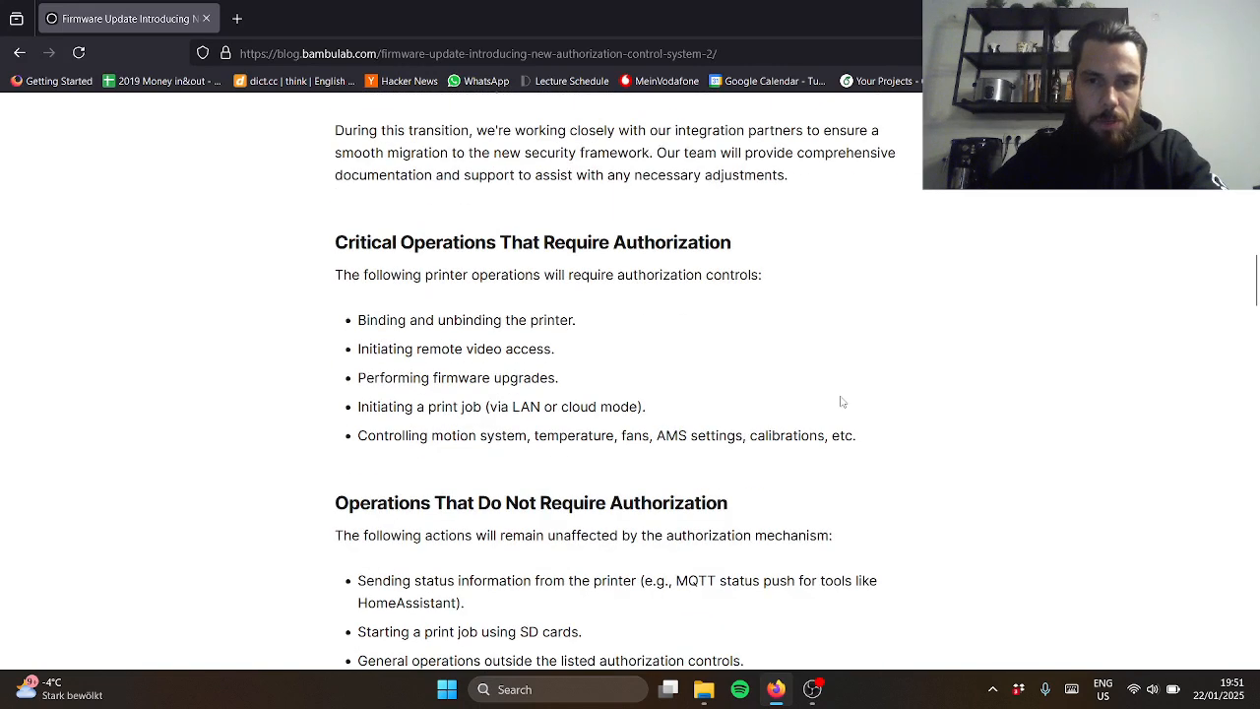
pyautogui.scroll(-3)
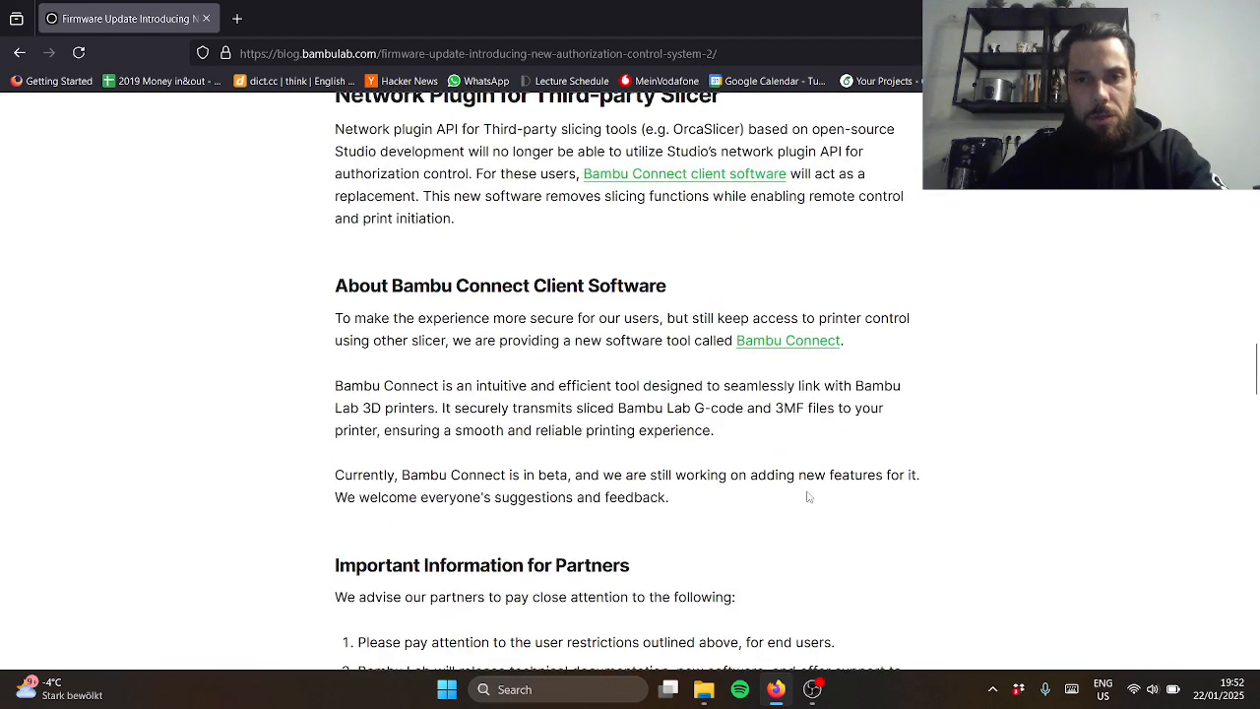
pyautogui.scroll(3)
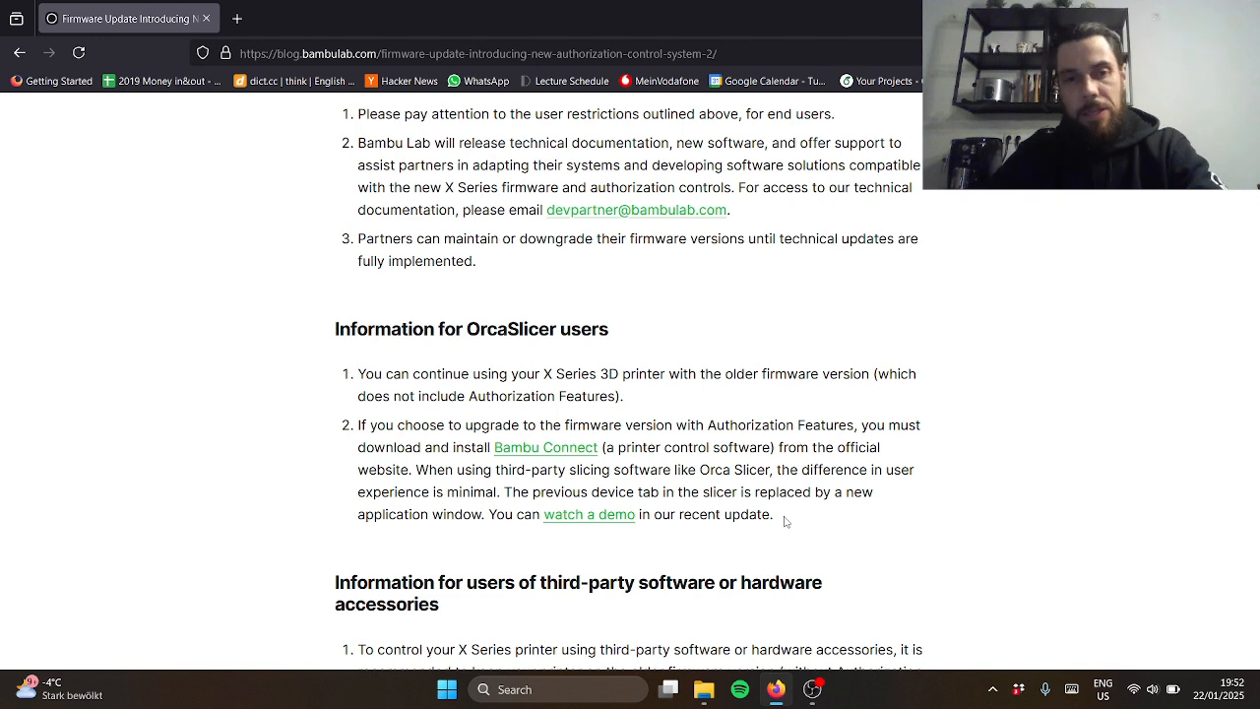
pyautogui.moveTo(545, 446)
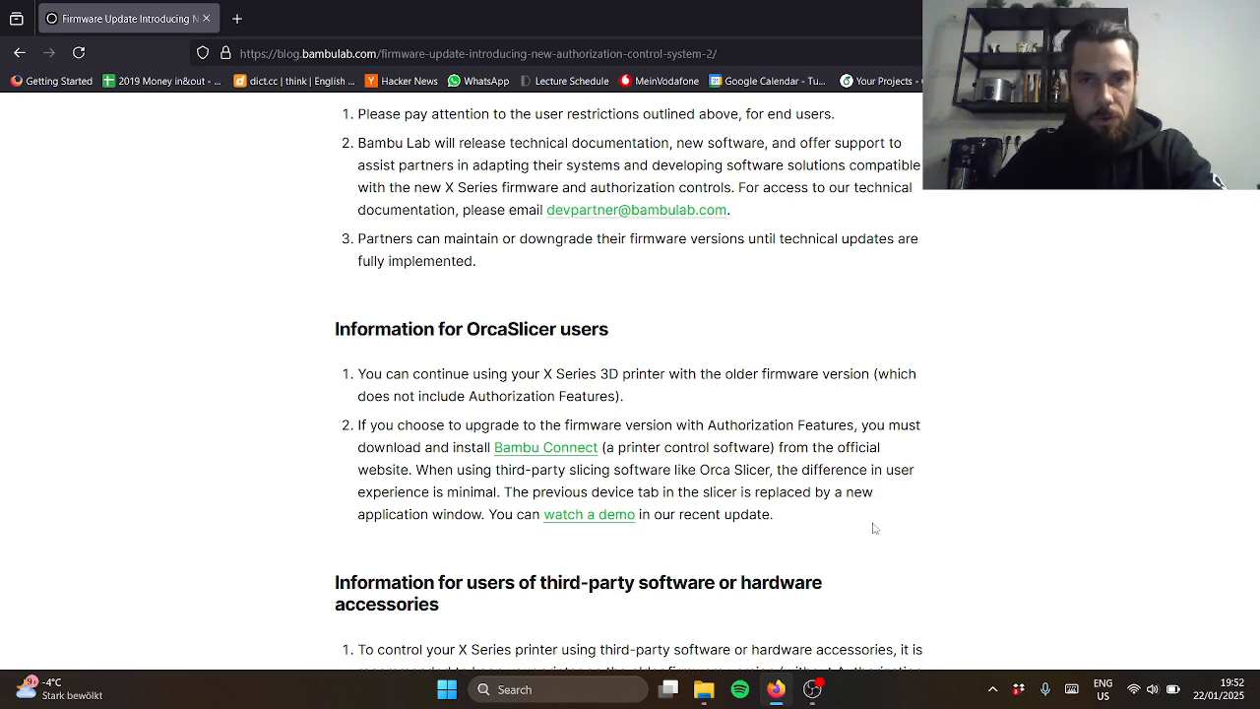
pyautogui.scroll(3)
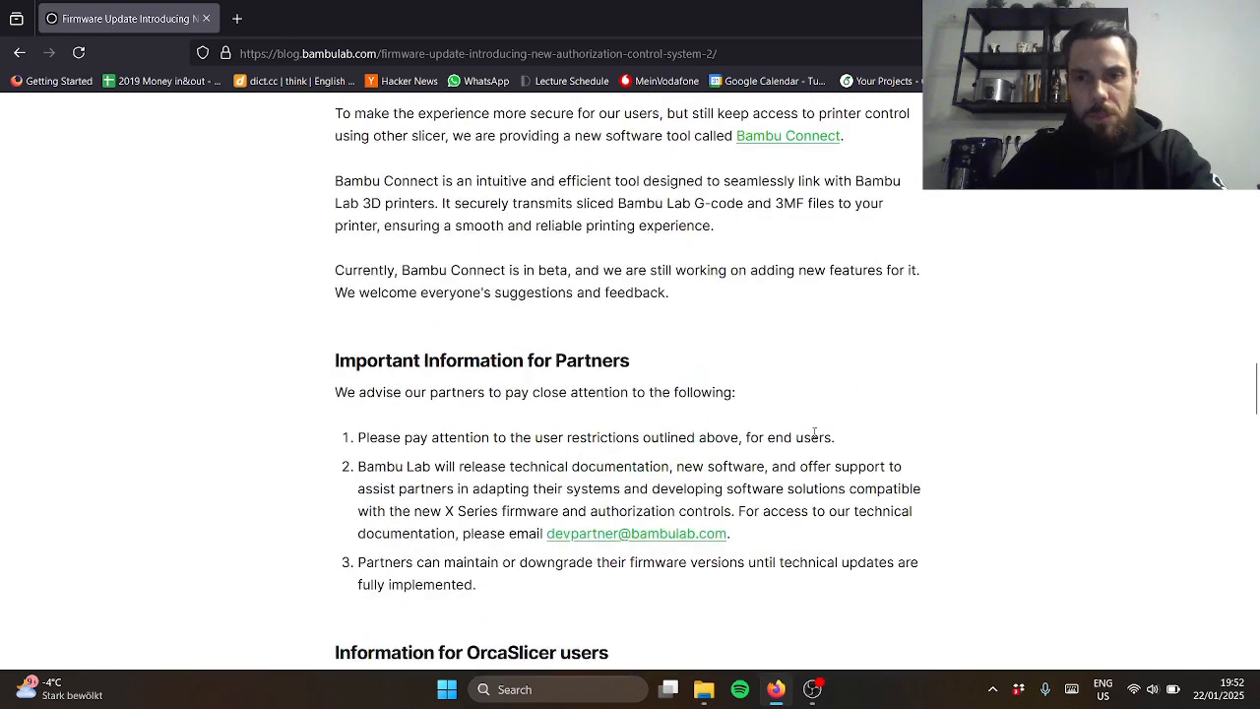
pyautogui.scroll(3)
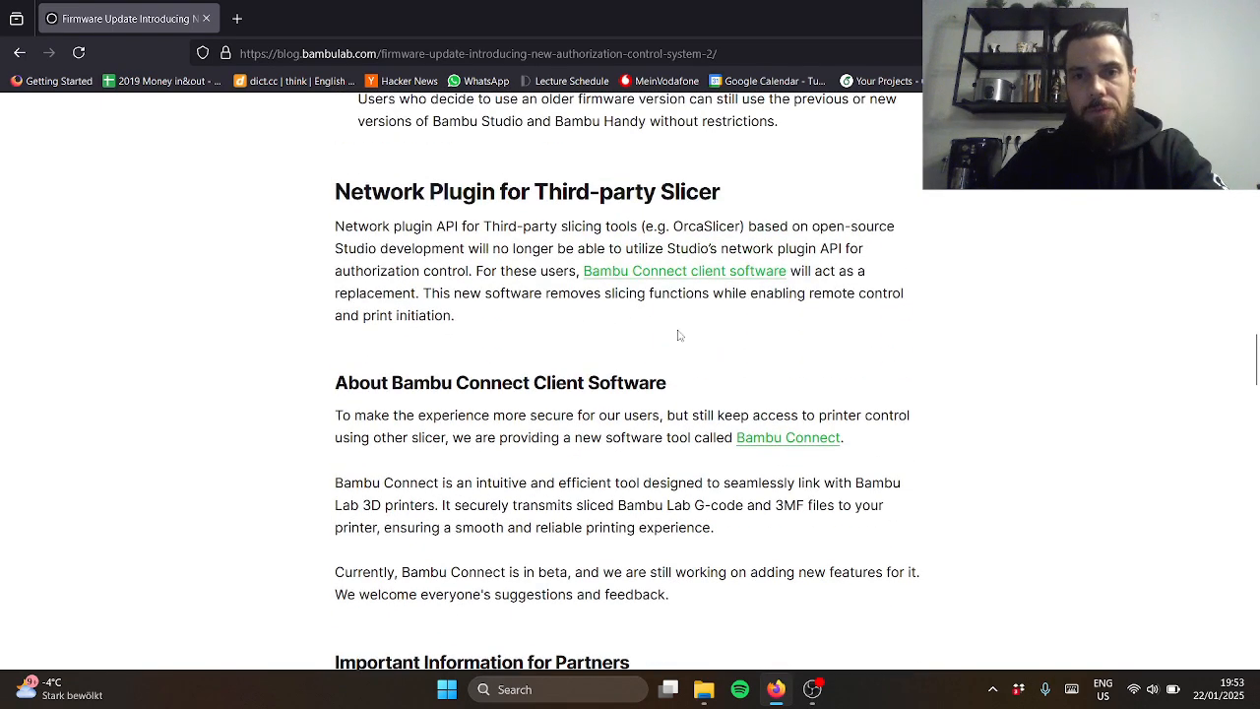
pyautogui.scroll(3)
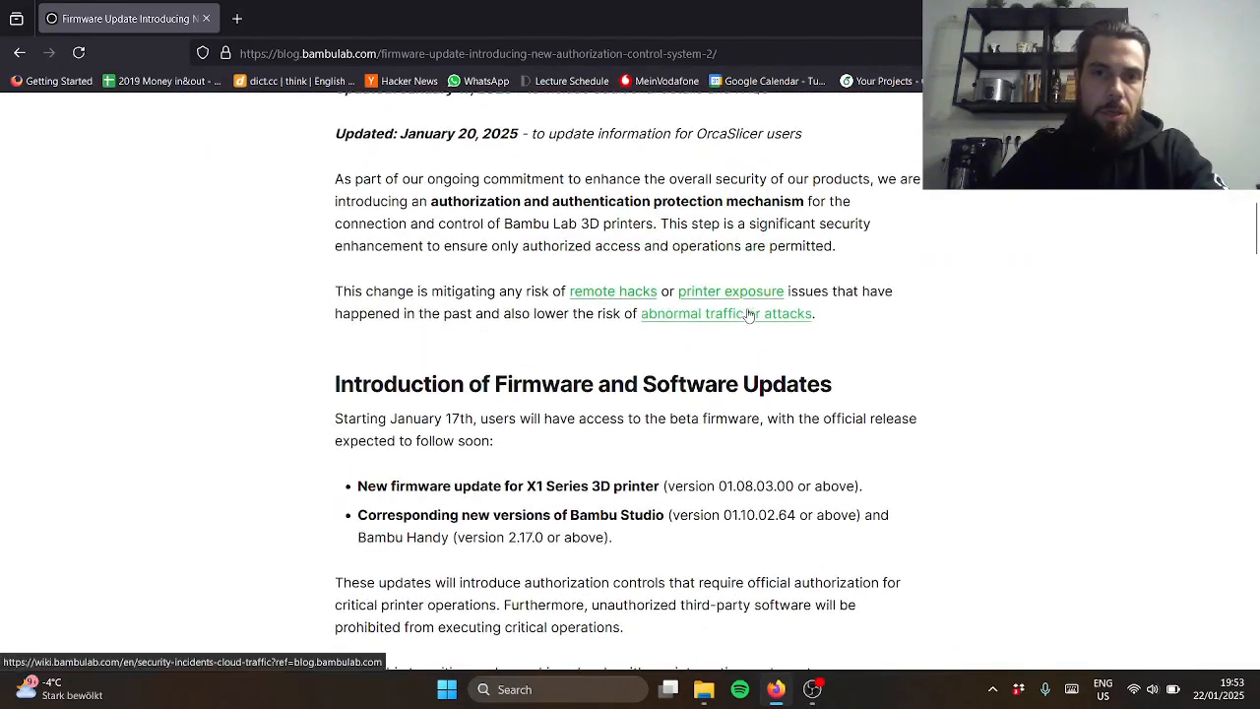
pyautogui.scroll(-3)
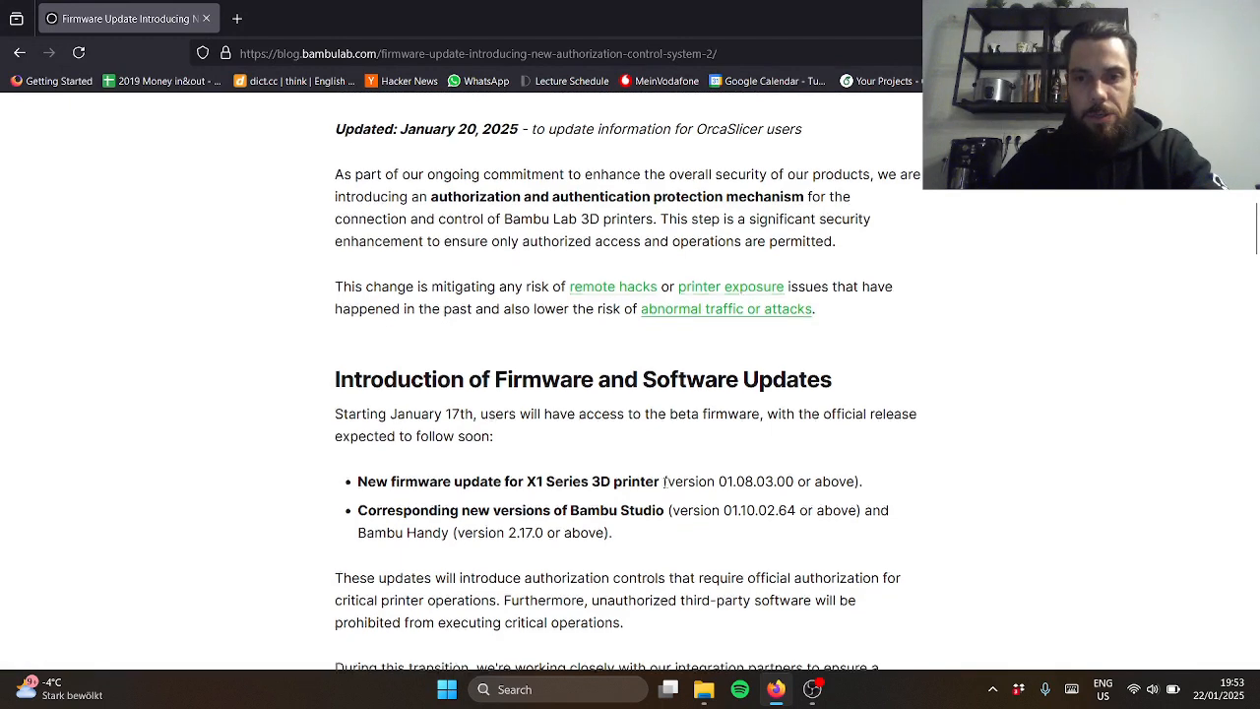
pyautogui.scroll(-3)
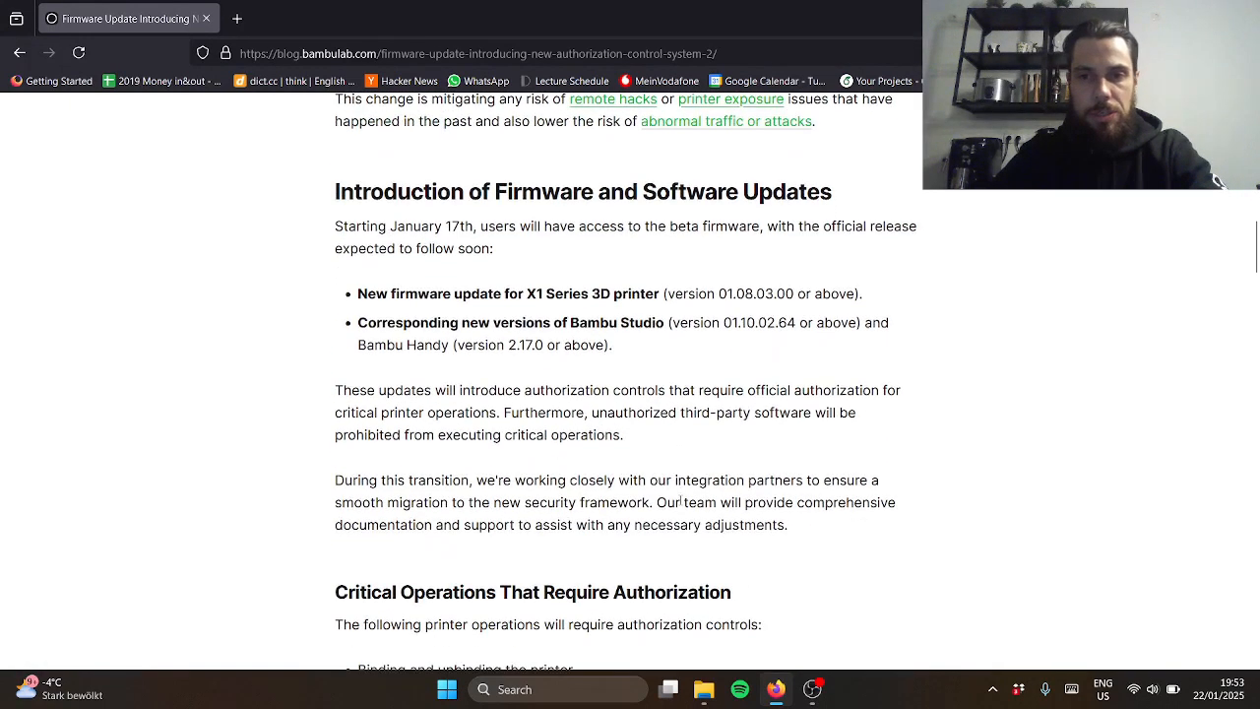
pyautogui.scroll(-3)
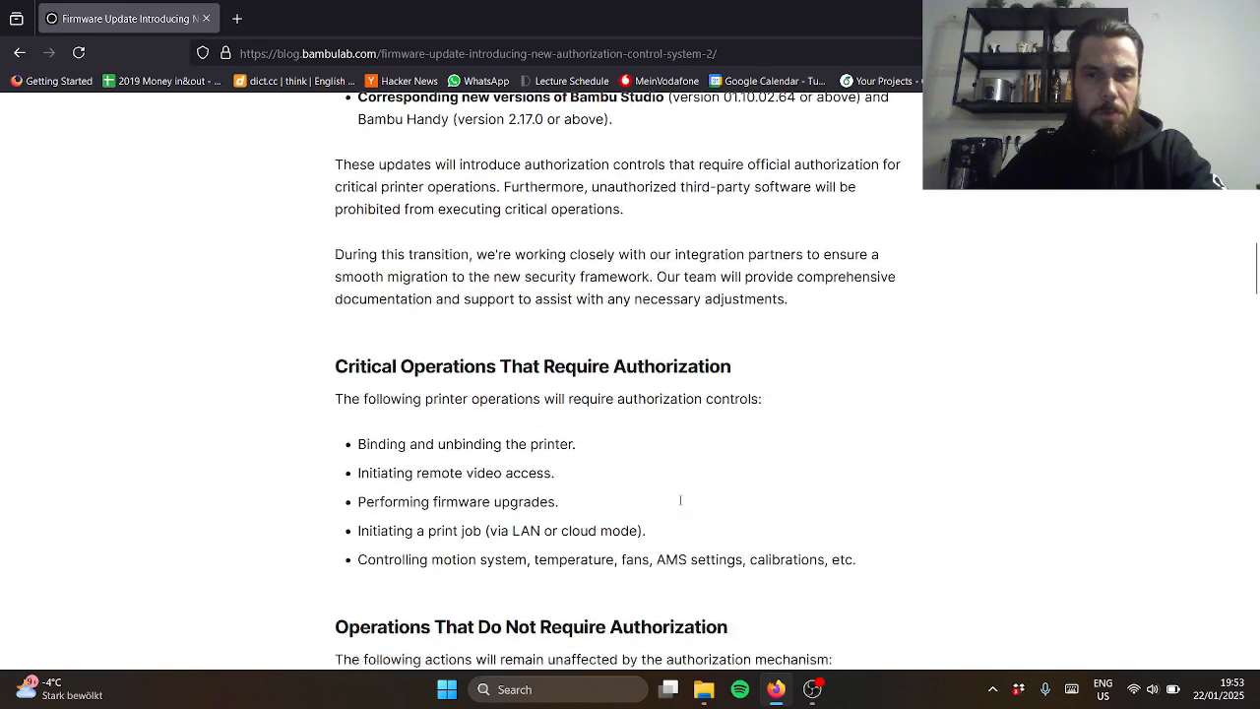
pyautogui.scroll(-3)
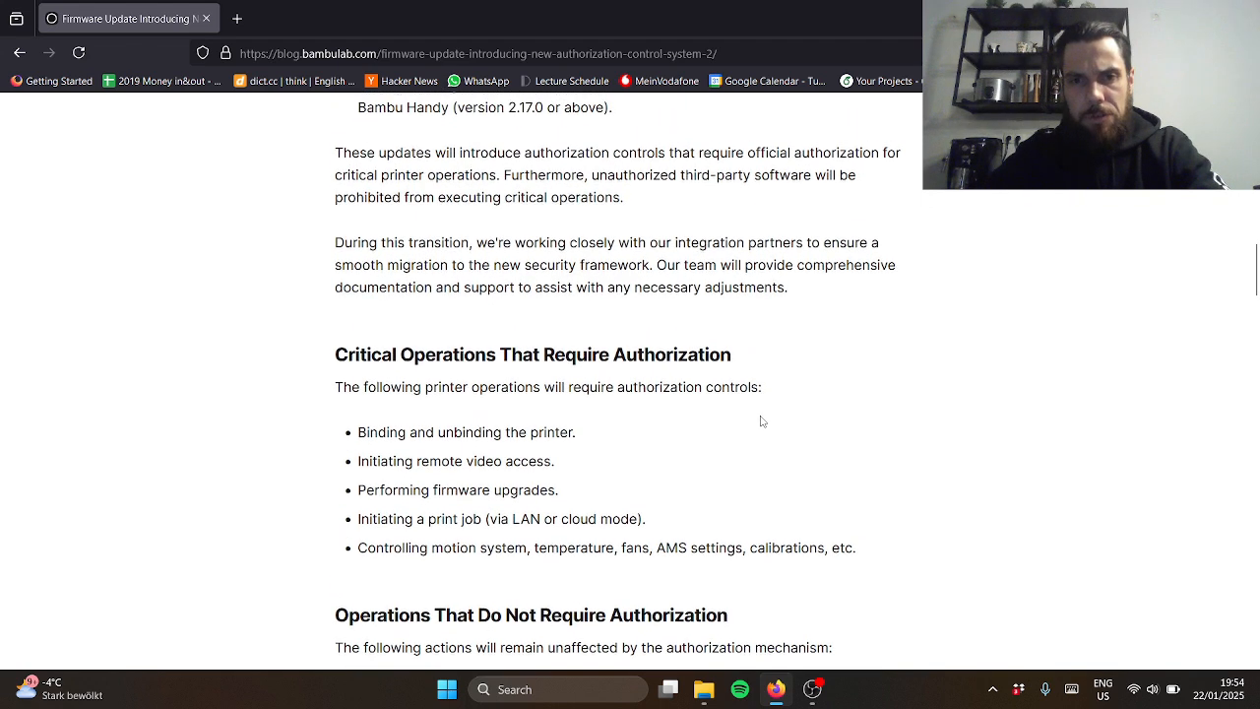
pyautogui.scroll(-3)
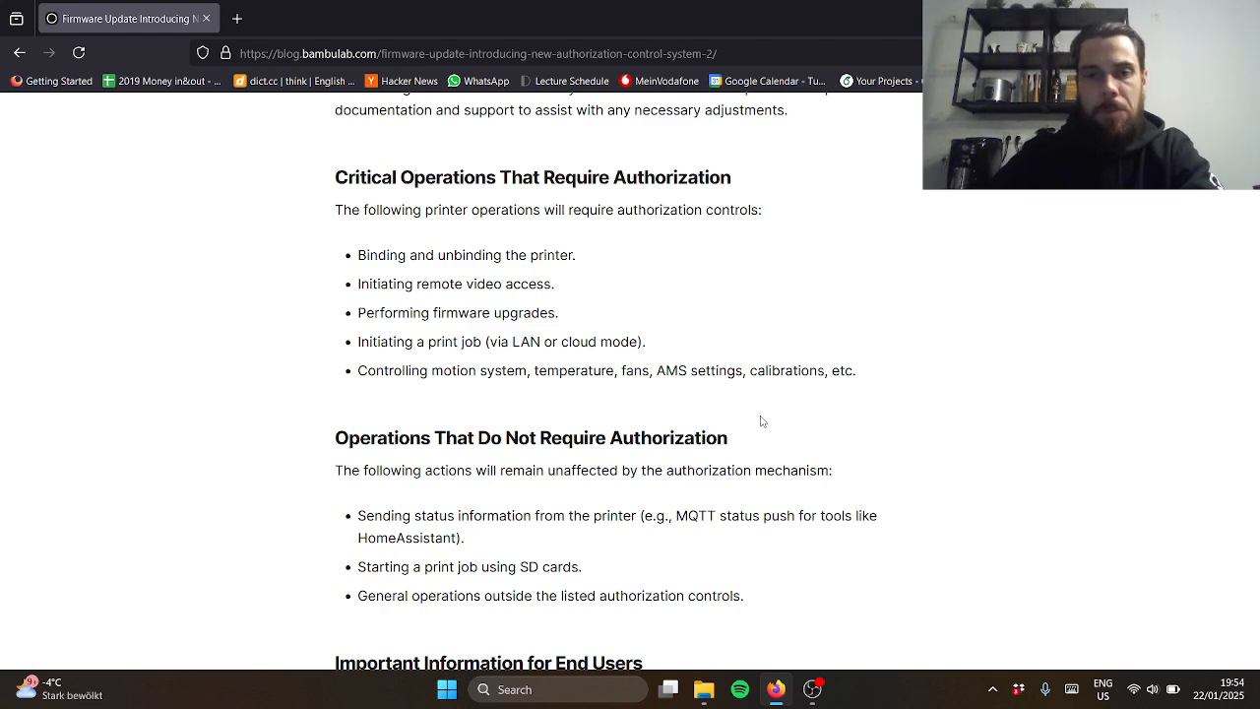
pyautogui.scroll(-3)
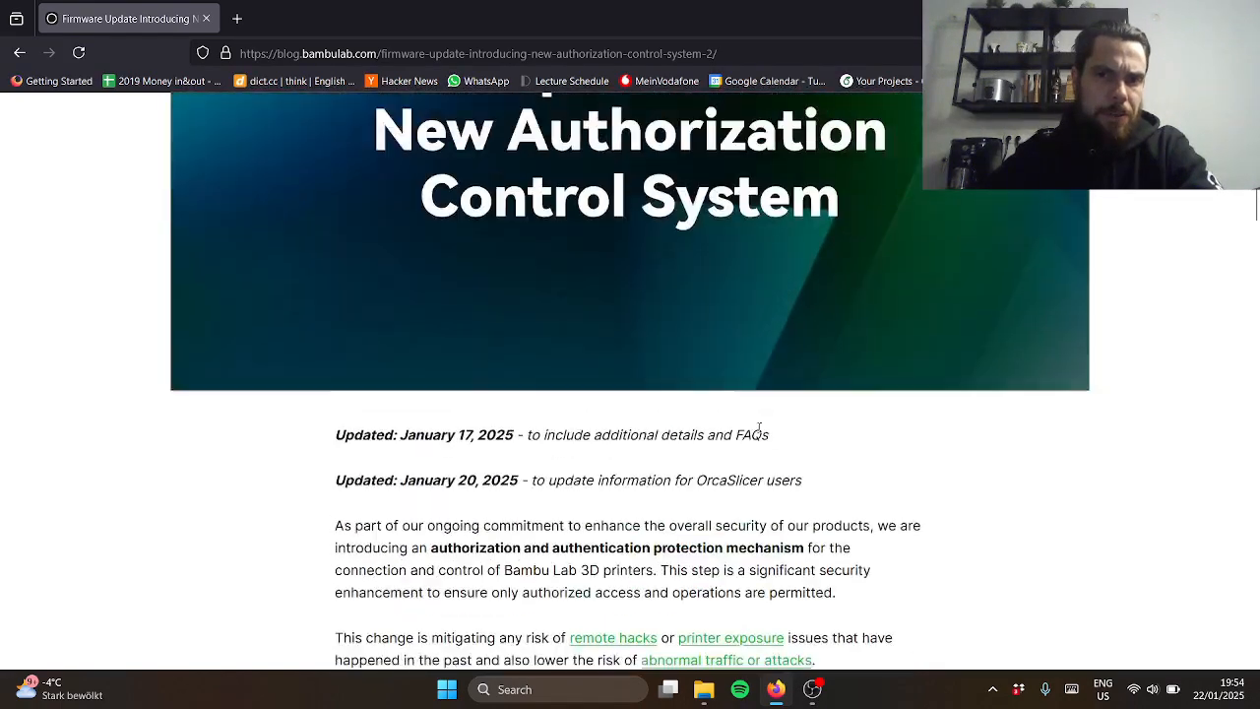
pyautogui.scroll(-3)
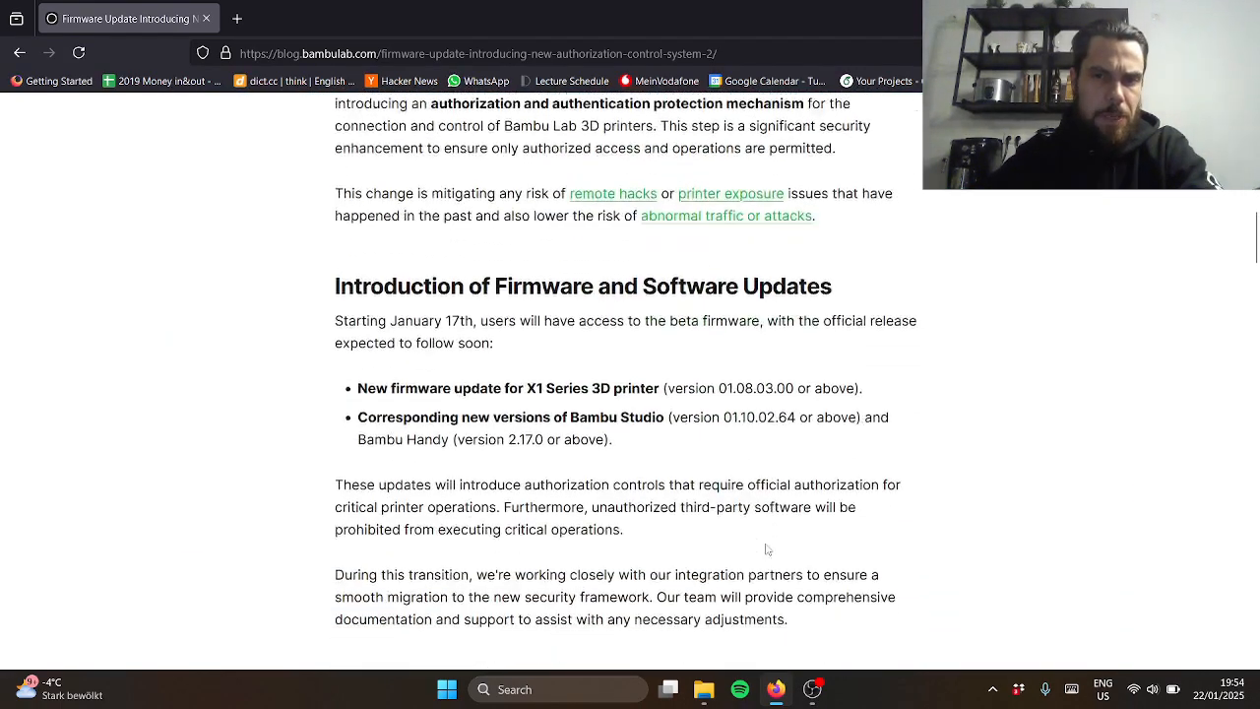
pyautogui.scroll(-3)
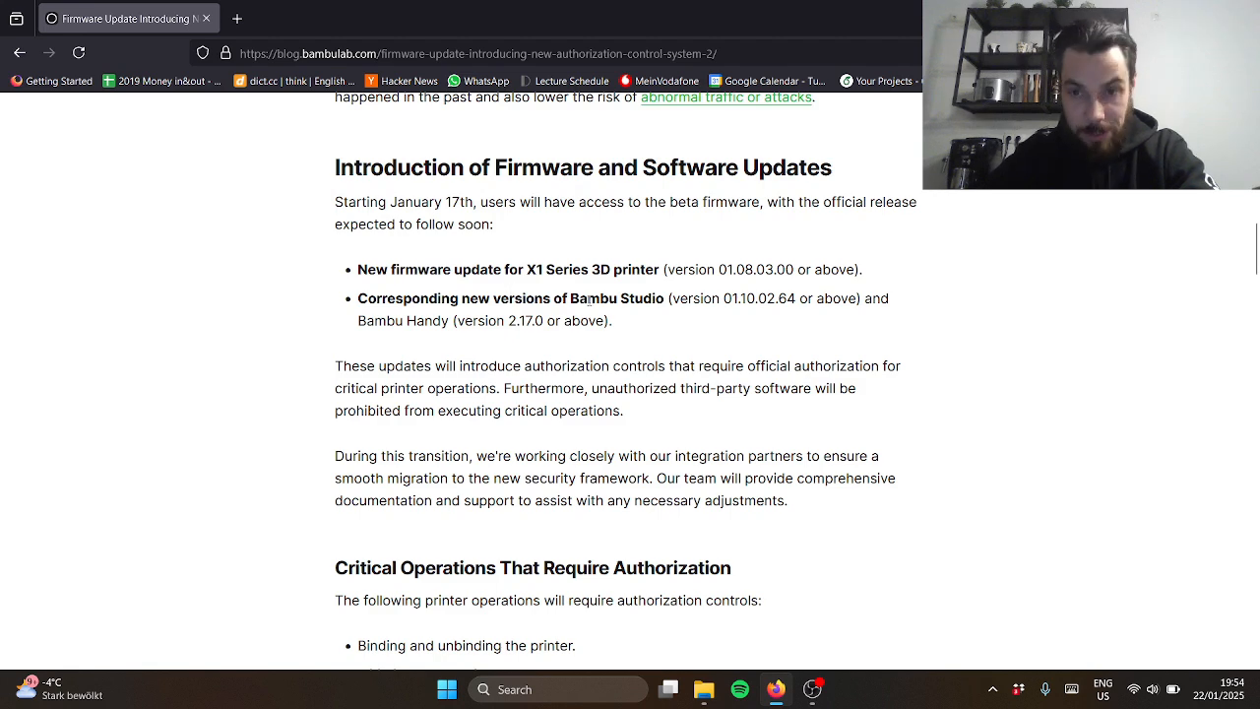
pyautogui.scroll(-3)
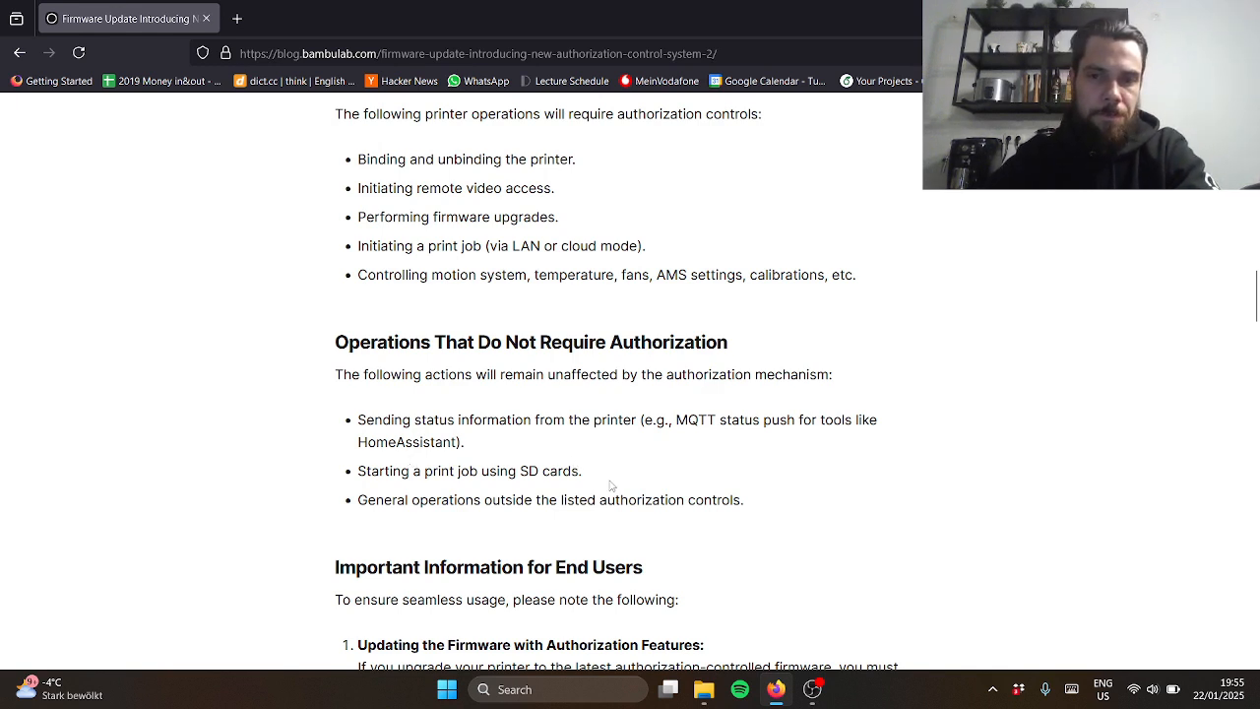
pyautogui.moveTo(650, 522)
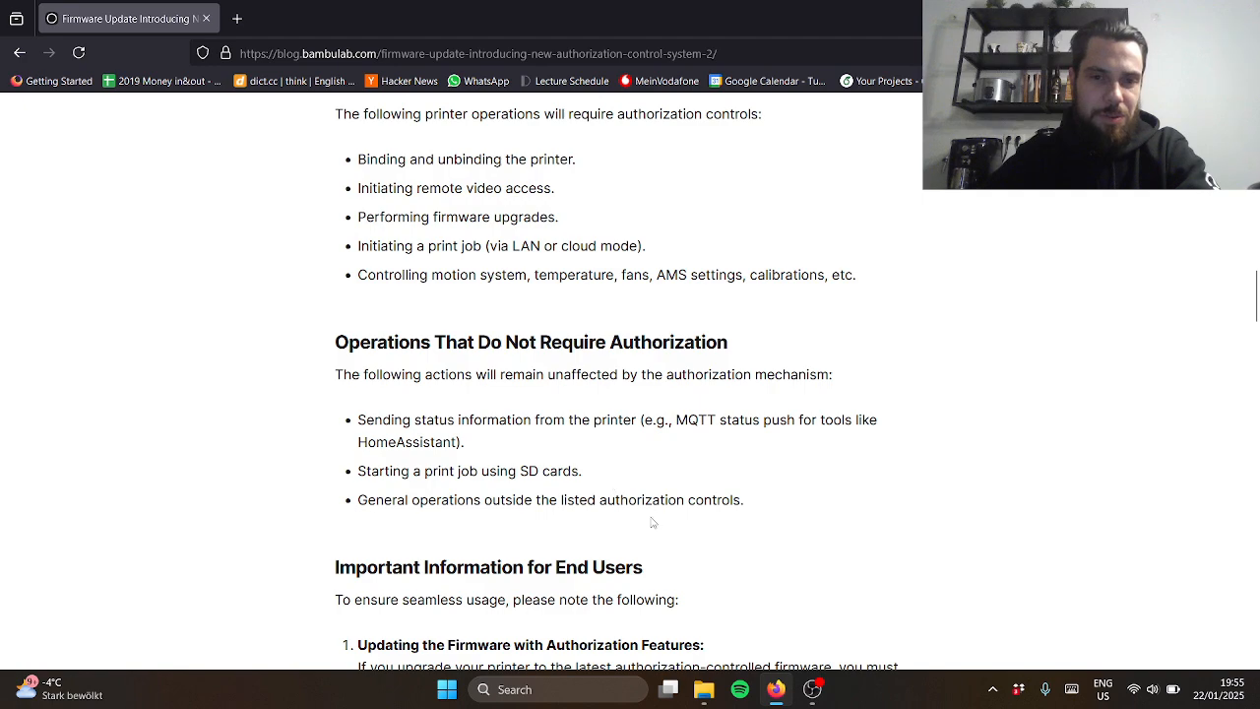
pyautogui.scroll(-3)
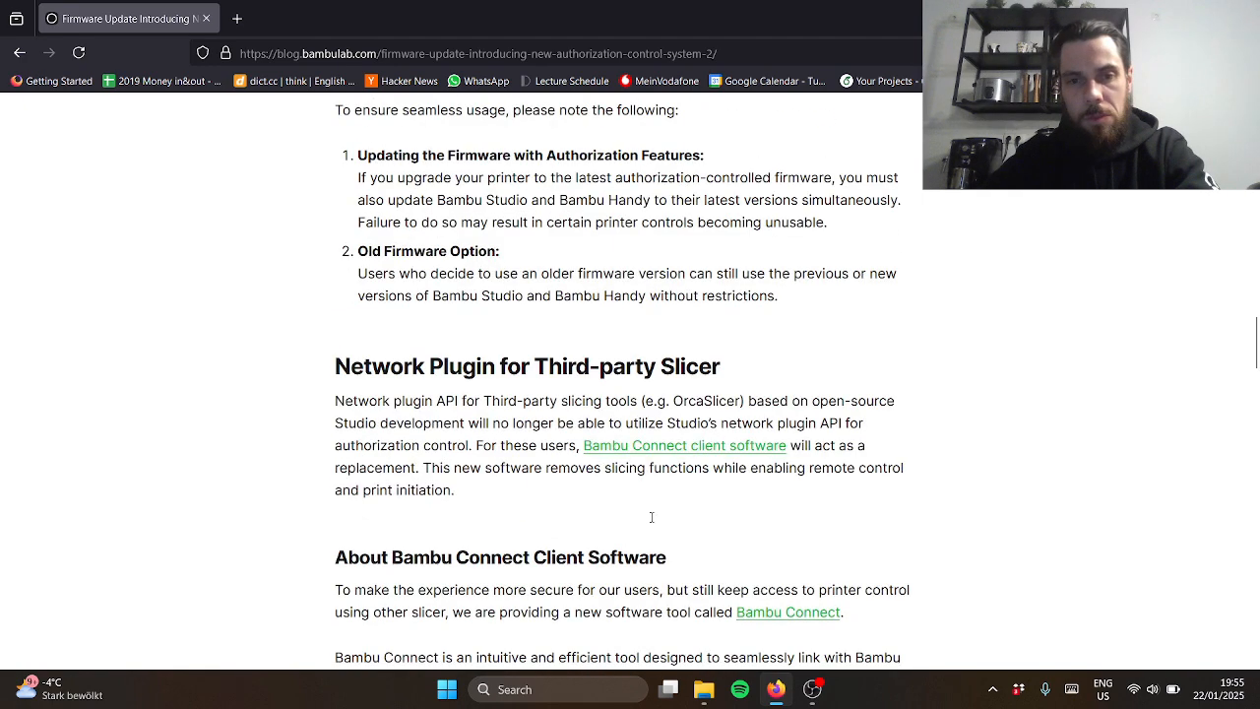
pyautogui.scroll(-3)
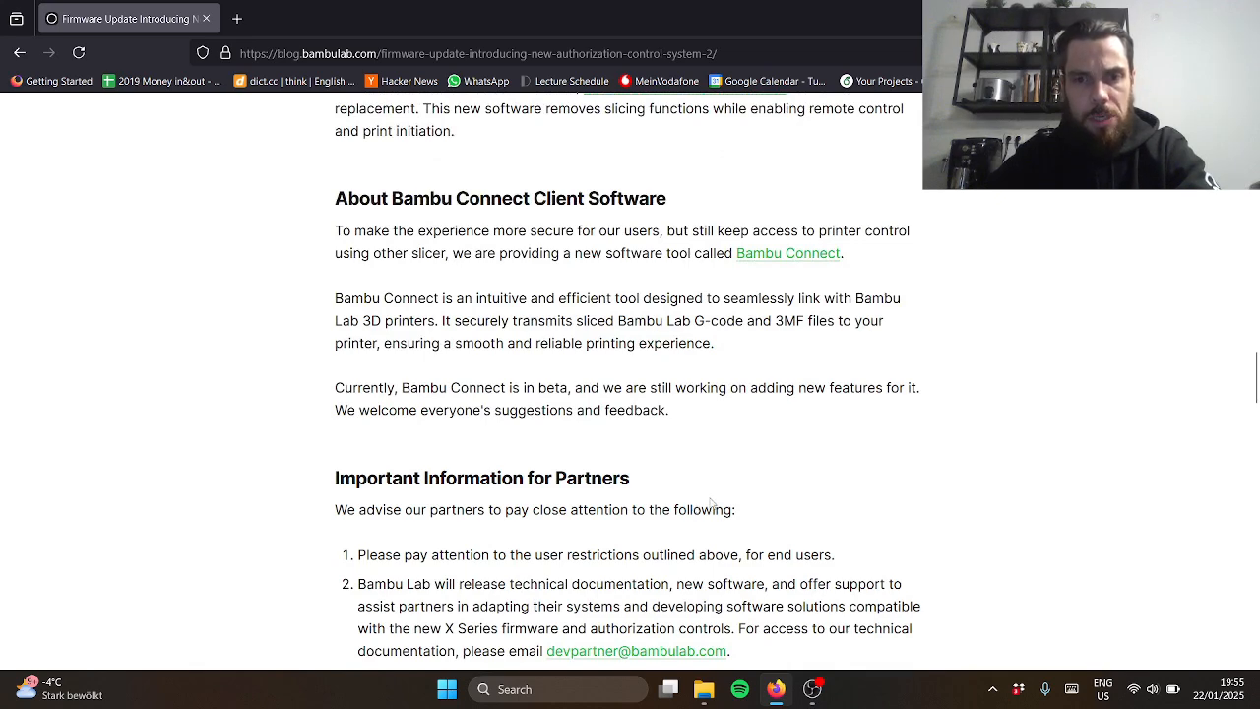
pyautogui.scroll(-3)
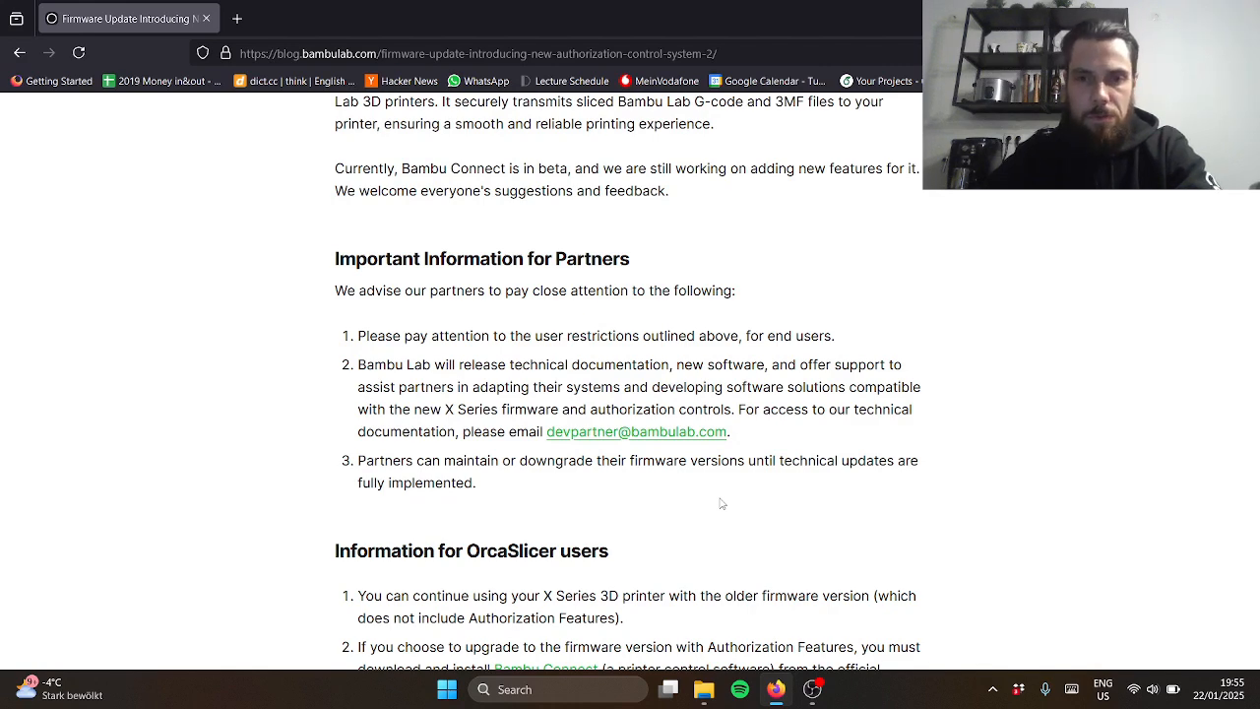
pyautogui.scroll(-3)
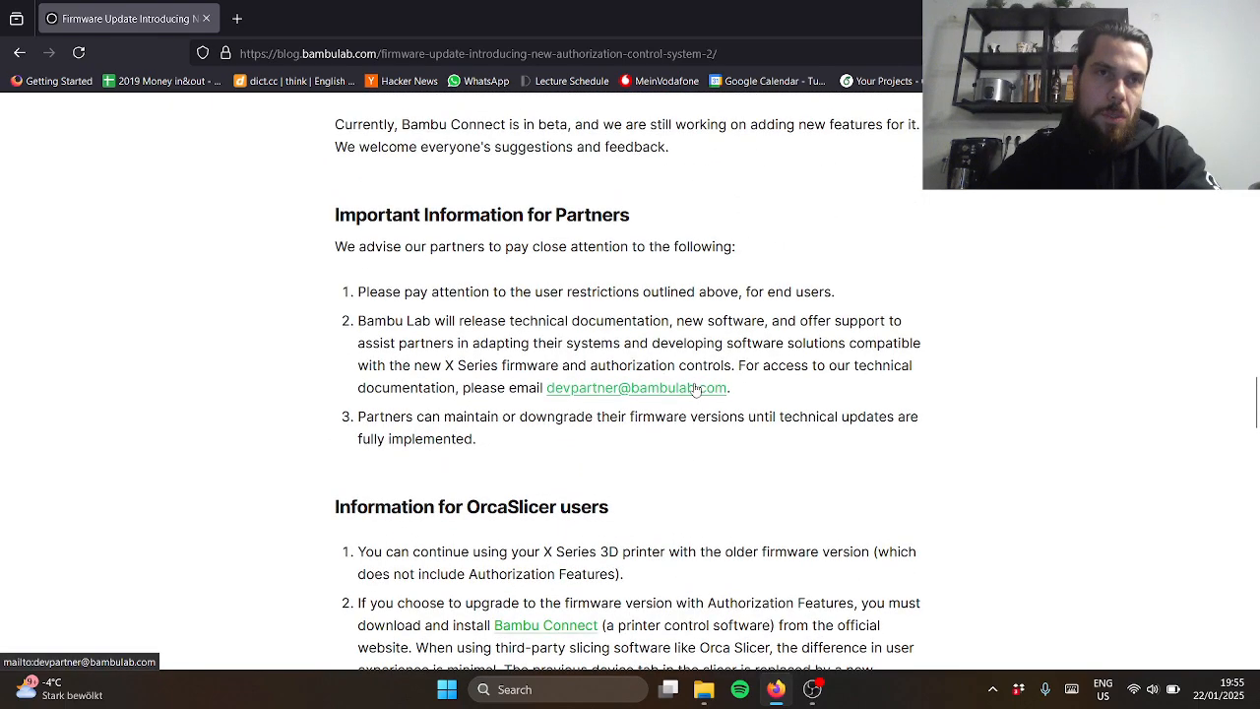
pyautogui.scroll(-3)
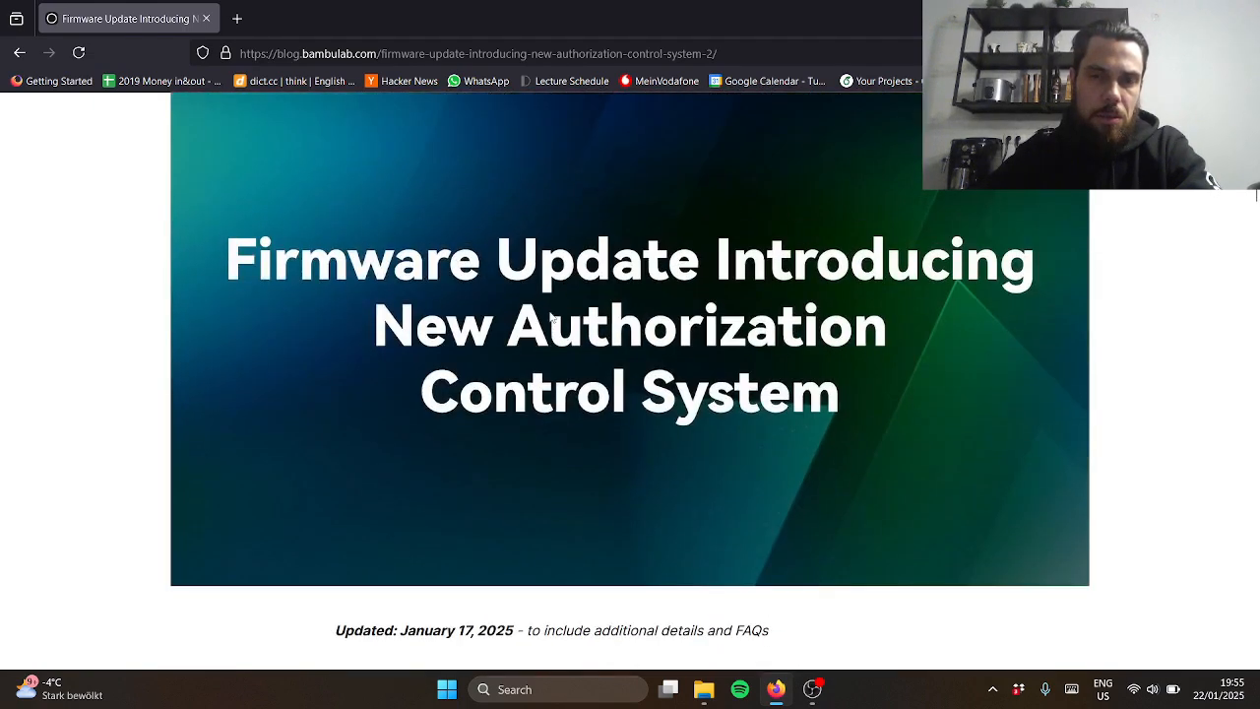
pyautogui.scroll(-3)
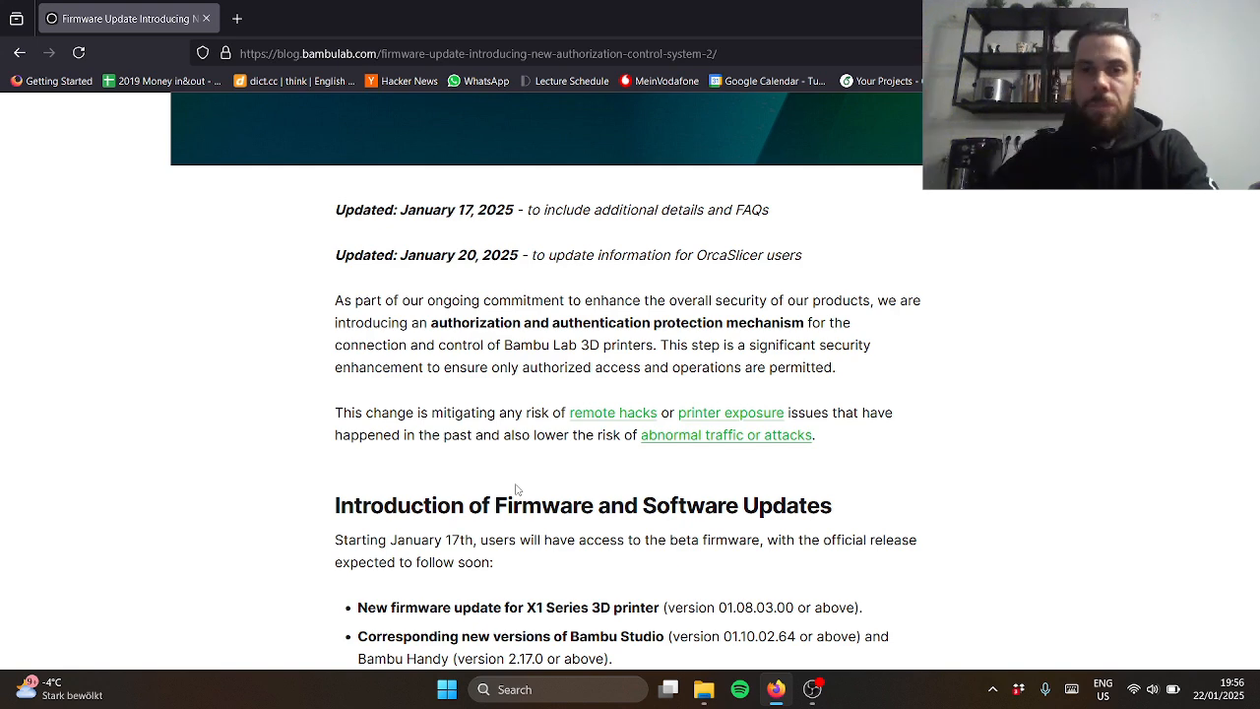
pyautogui.scroll(-3)
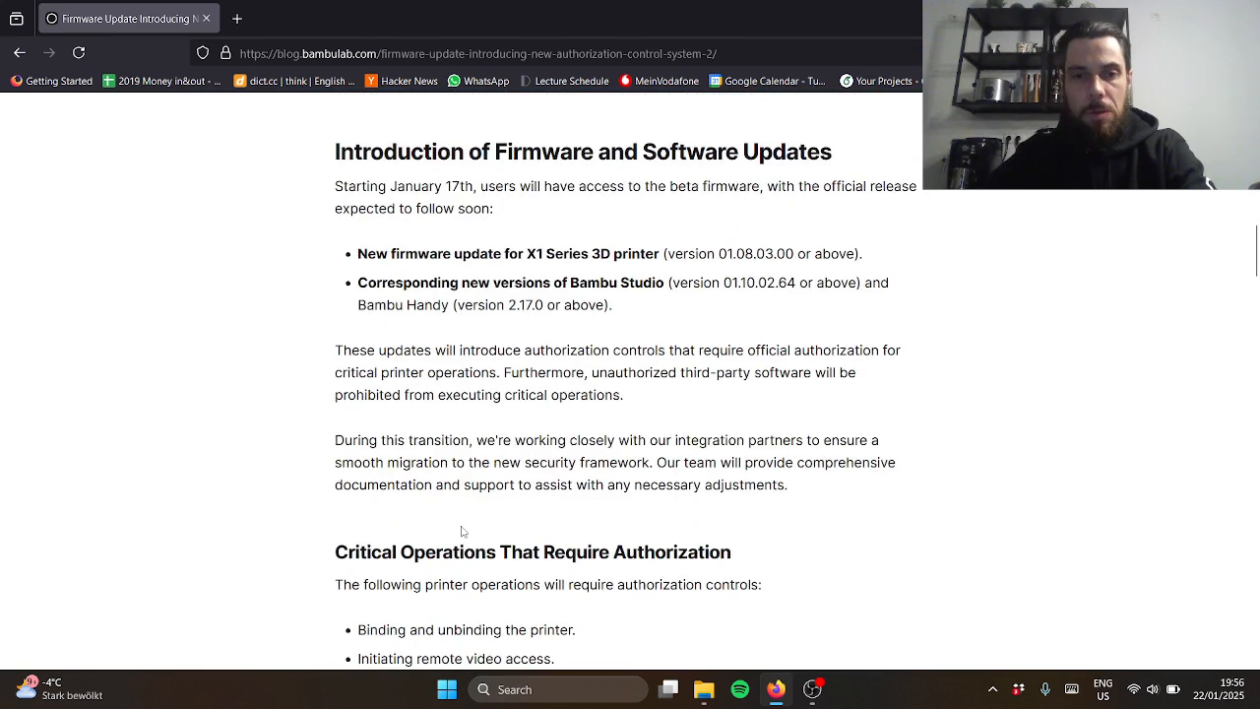
pyautogui.scroll(-3)
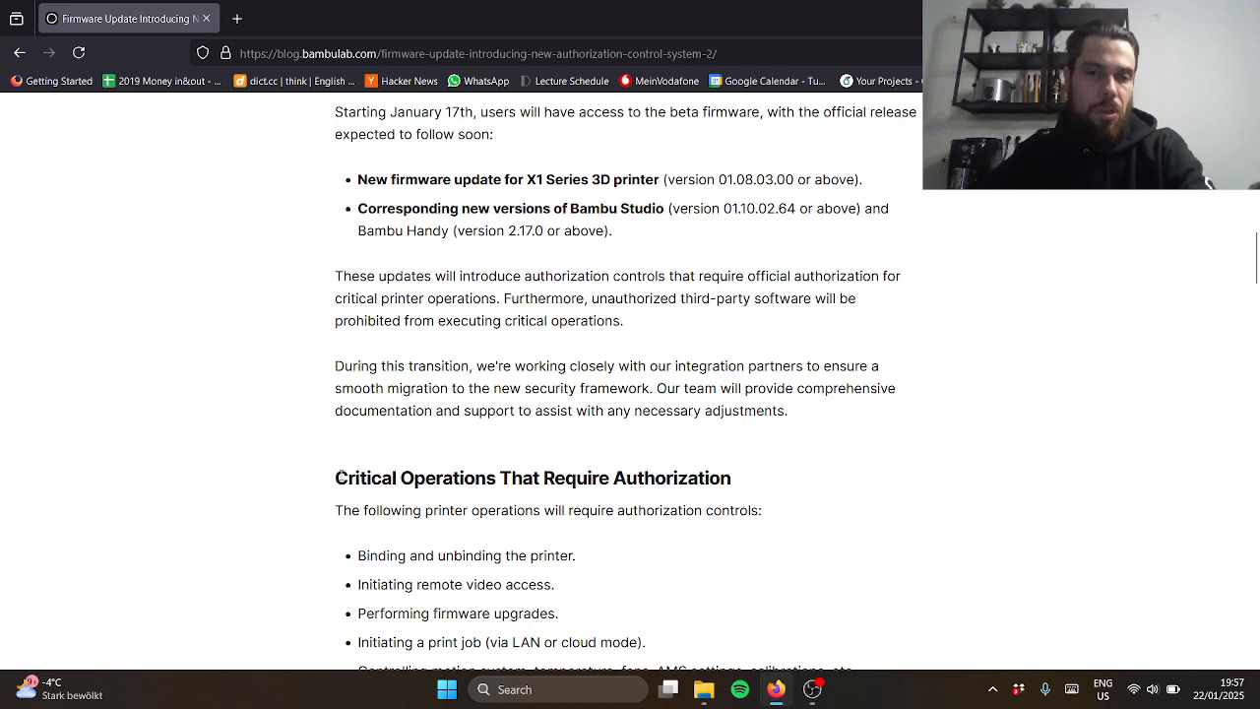
pyautogui.scroll(-3)
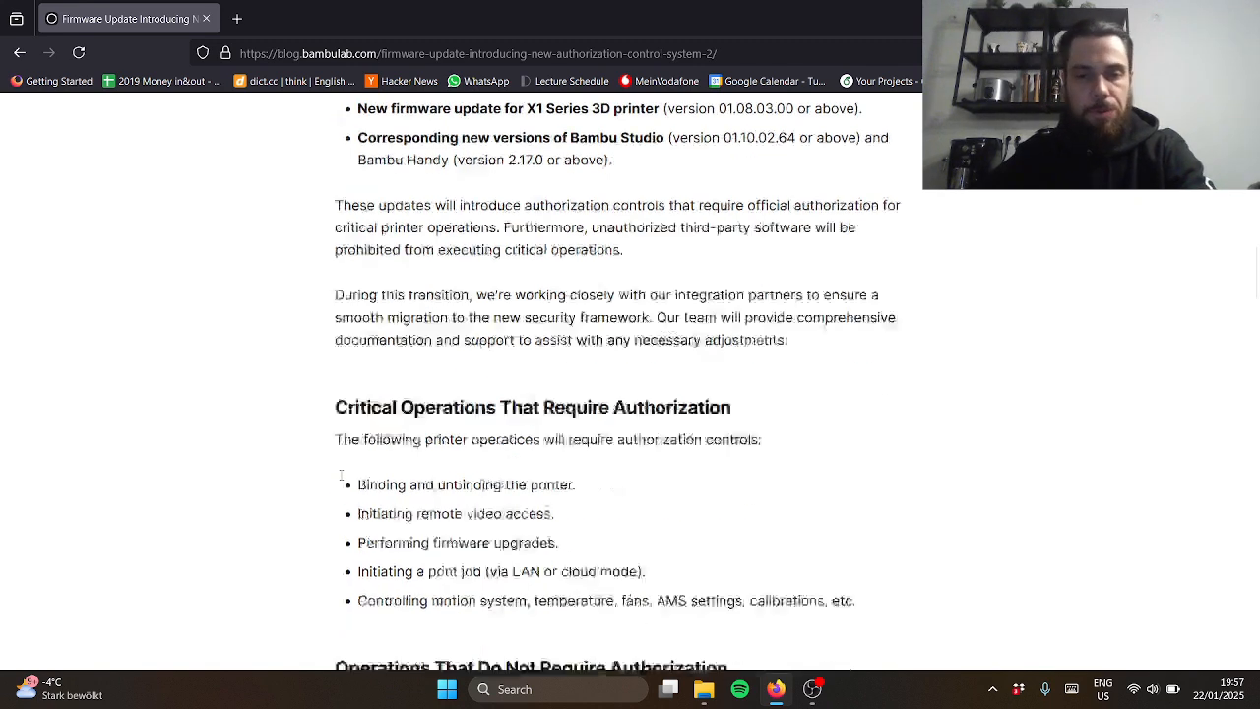
pyautogui.scroll(-3)
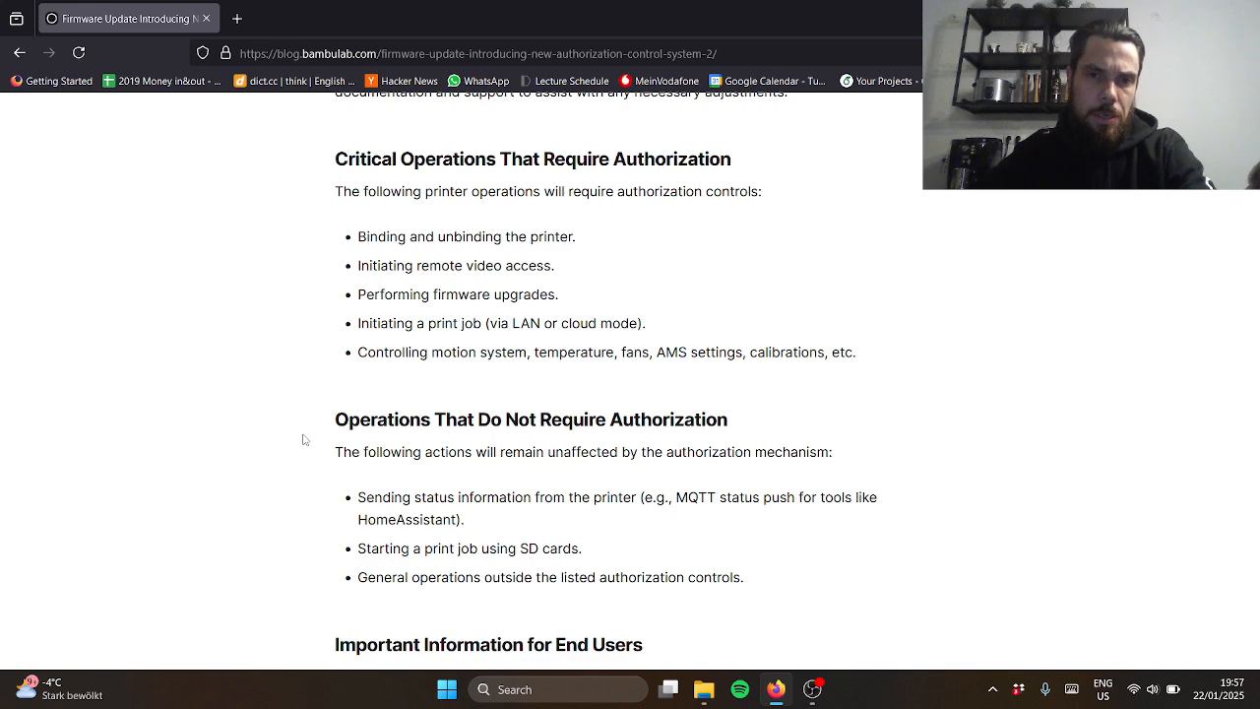
pyautogui.scroll(3)
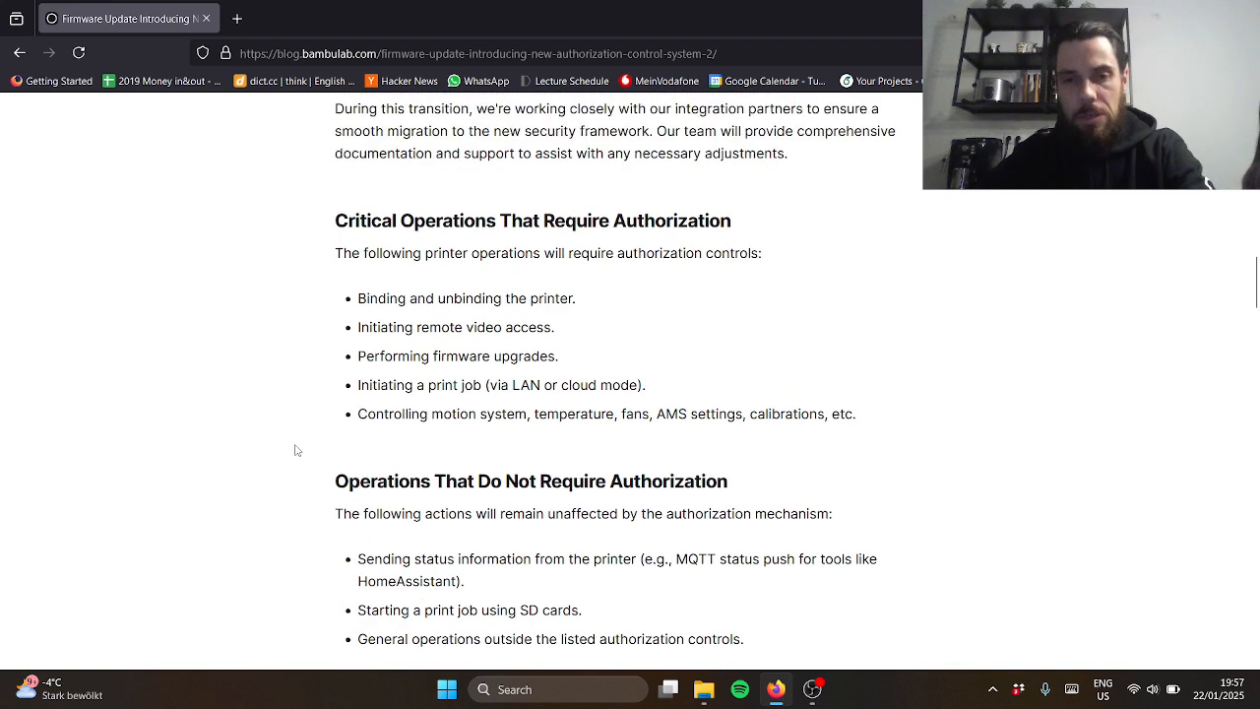
pyautogui.scroll(-3)
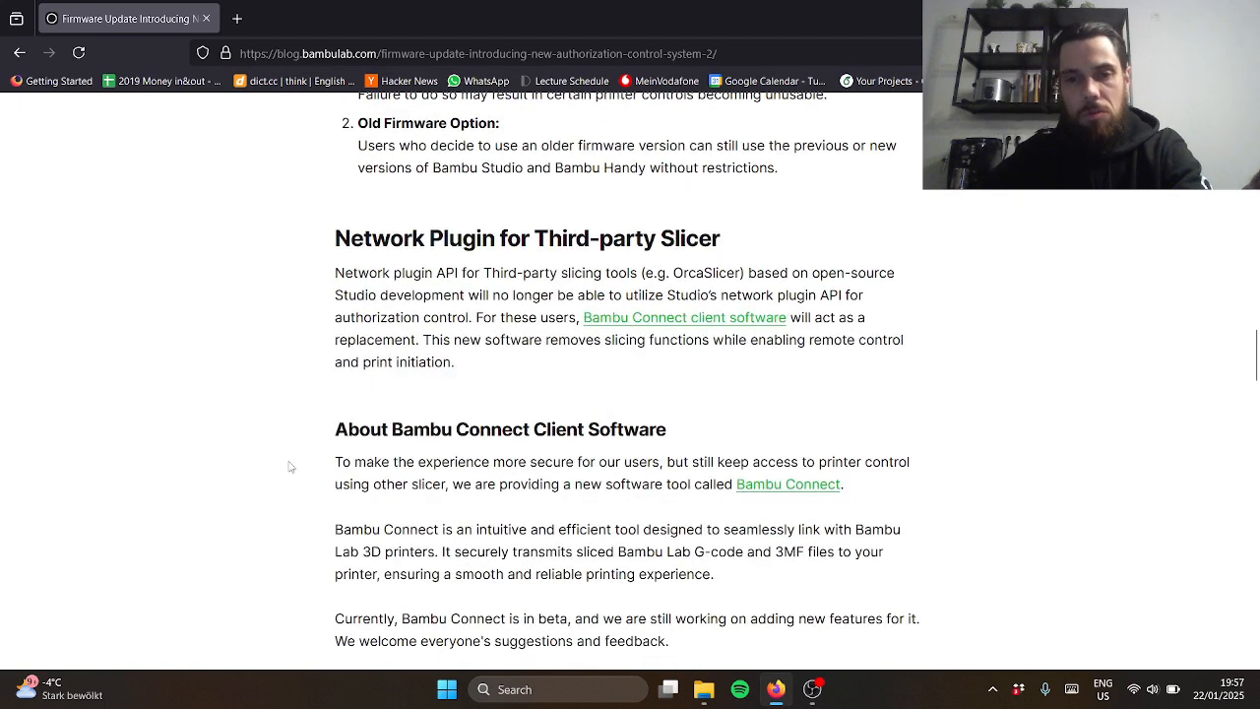
pyautogui.scroll(-3)
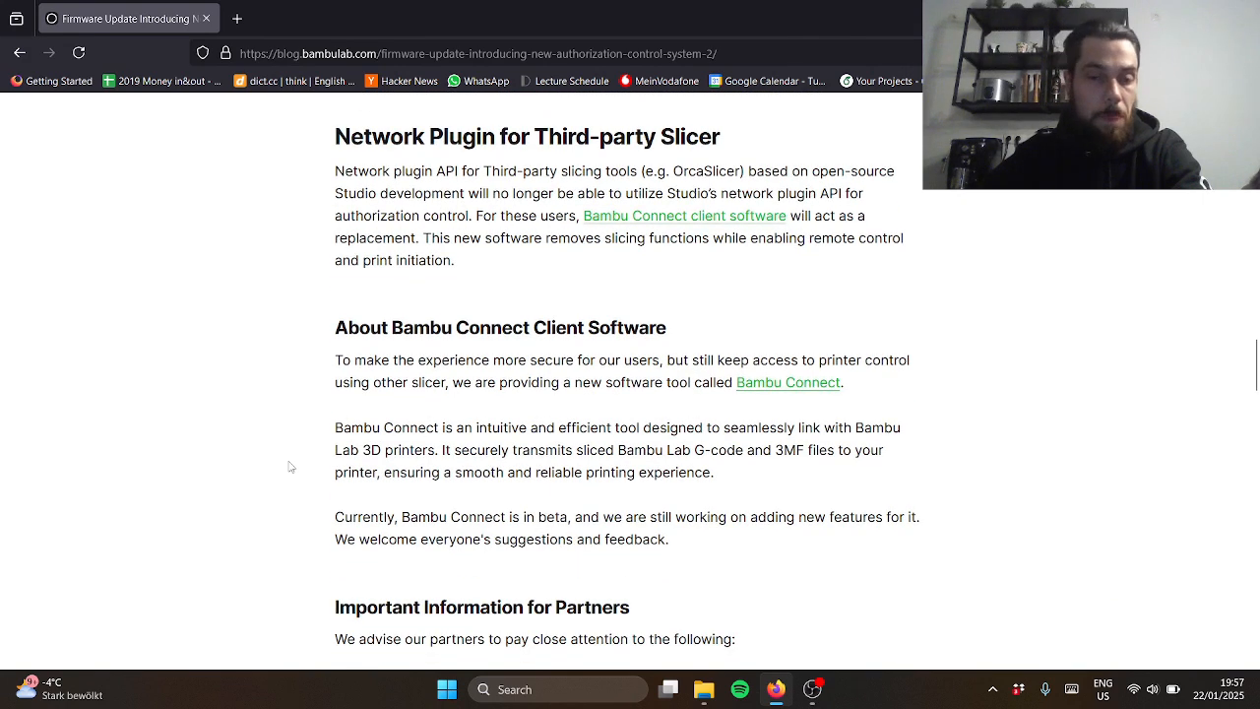
pyautogui.scroll(-3)
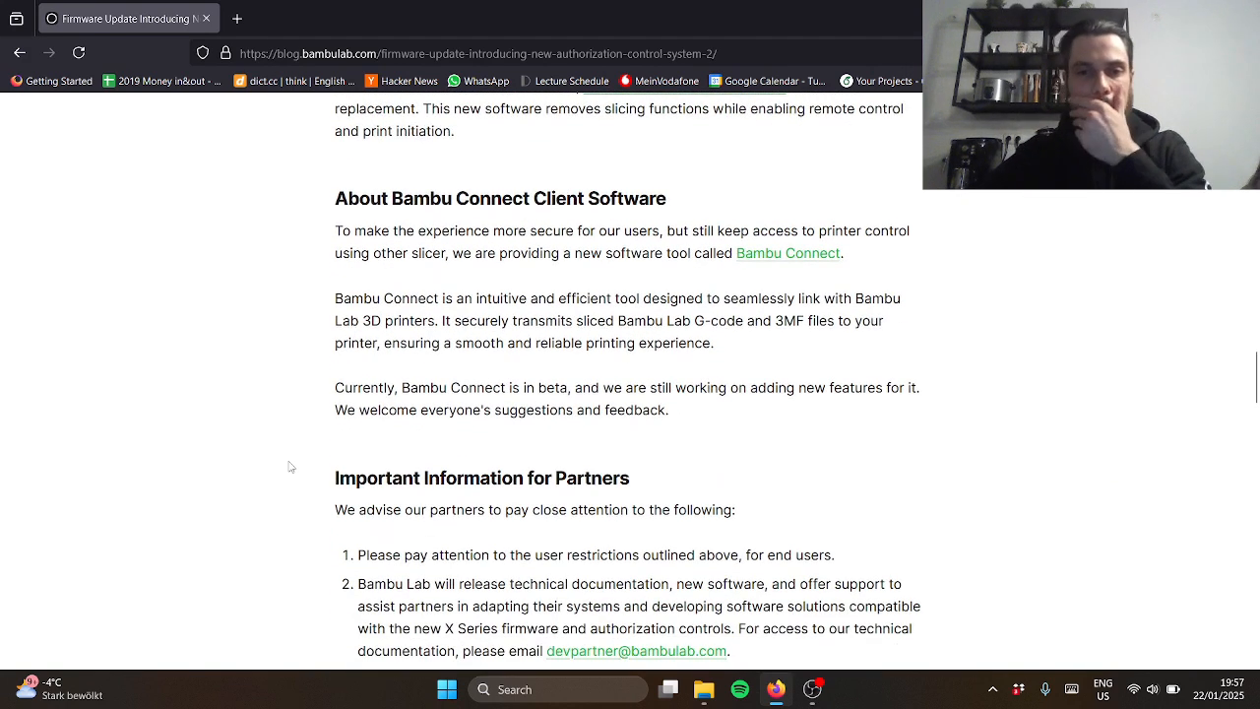